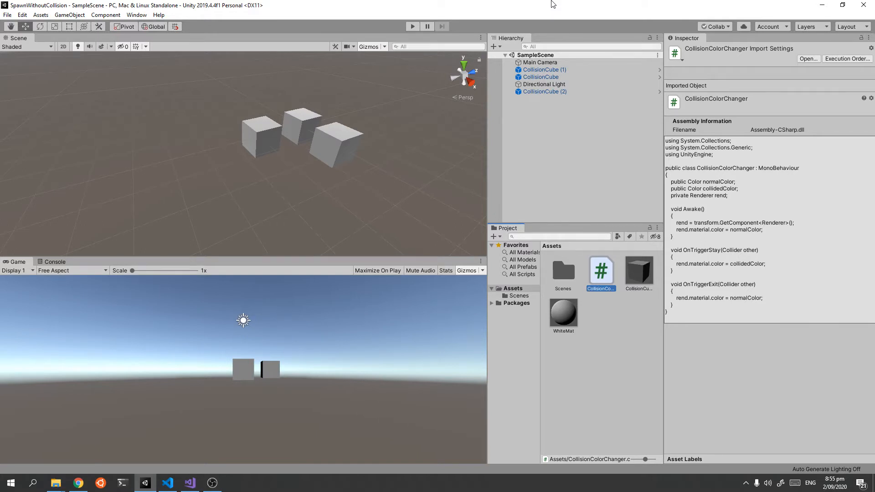
mouse_move(354, 124)
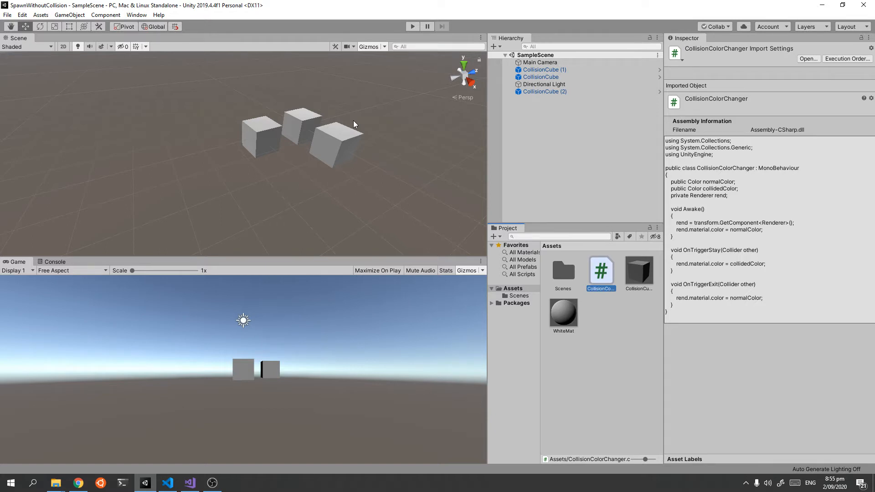
mouse_move(641, 276)
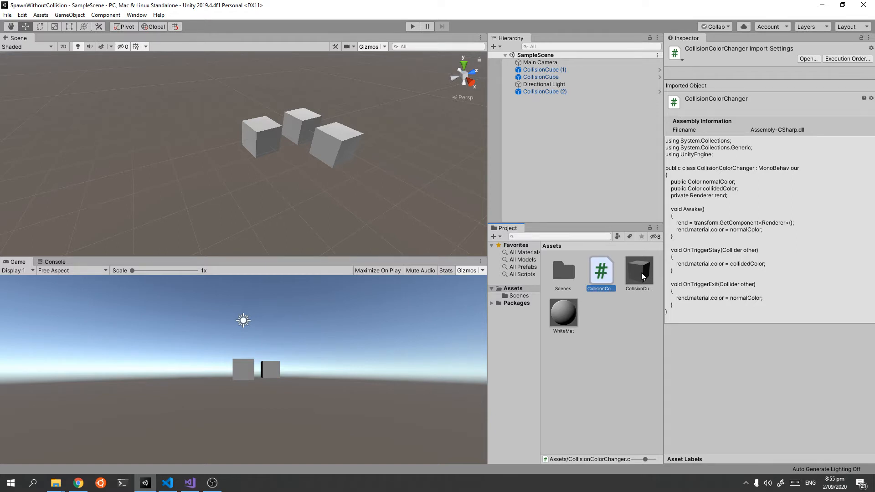
Inspect the CollisionCube prefab's trigger collider and color script, then enter play mode.
left_click(638, 270)
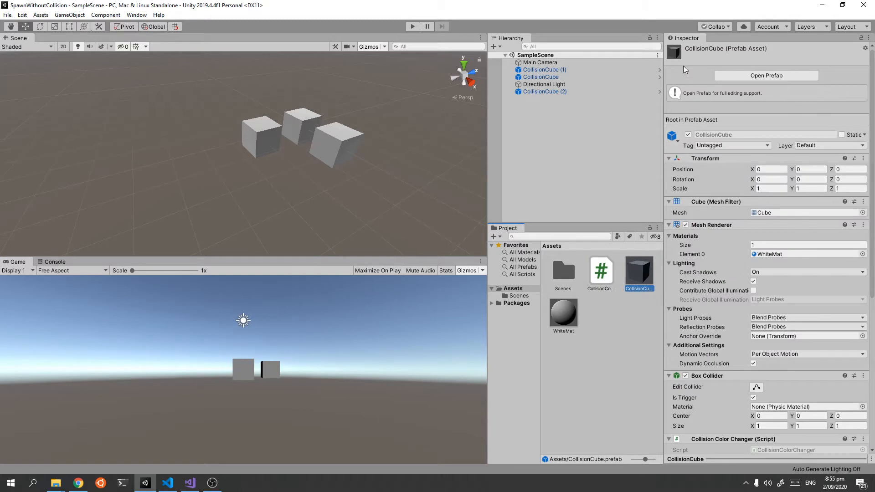
mouse_move(692, 66)
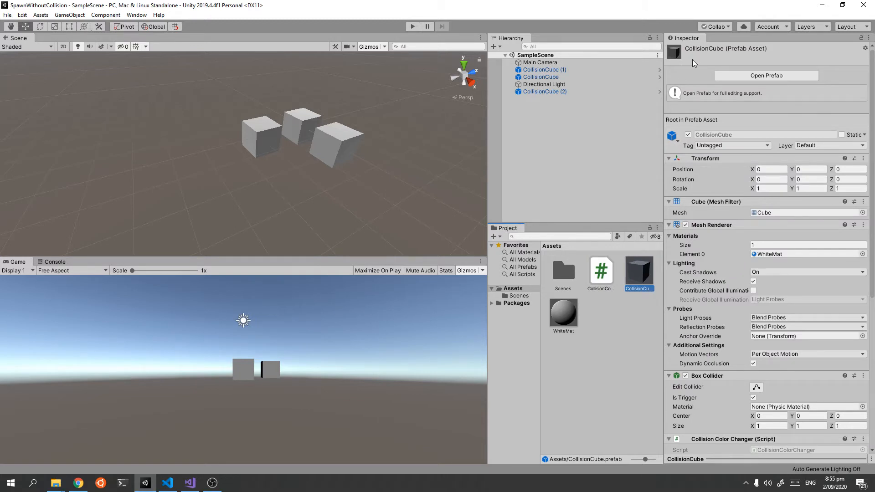
left_click(412, 27)
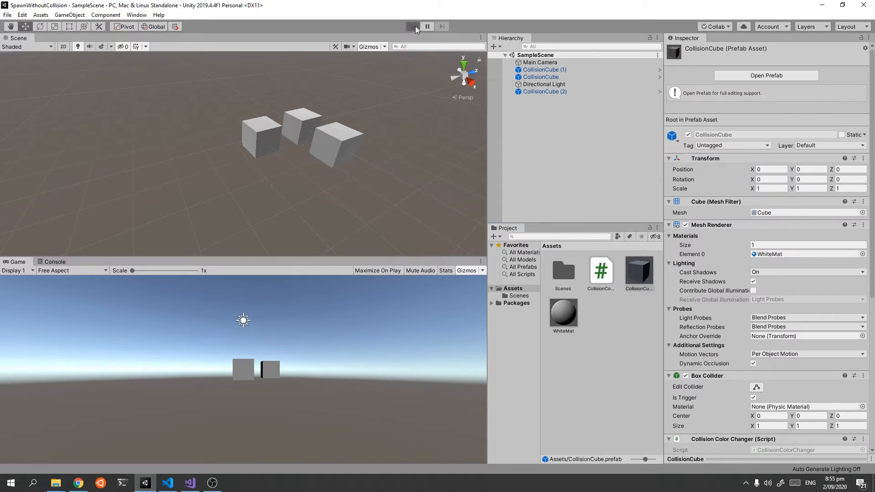
left_click(413, 27)
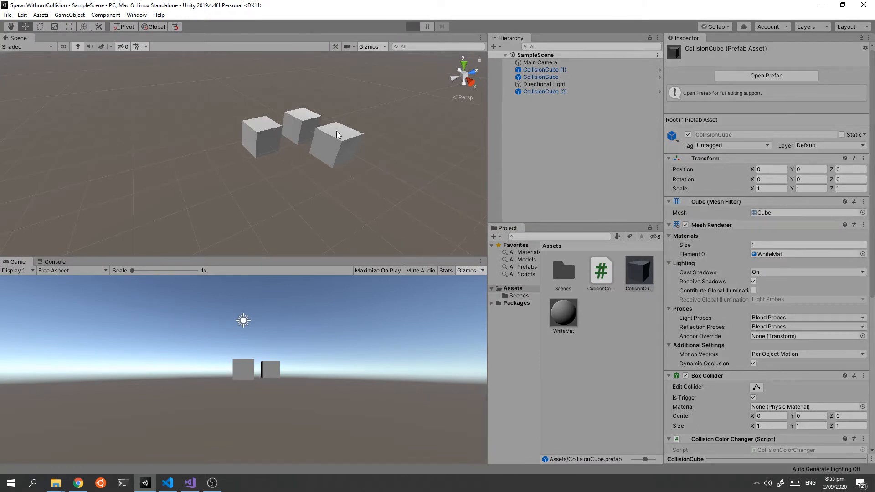
Move cubes into and apart from each other in play mode to test red/blue coloring, then stop.
left_click(411, 26)
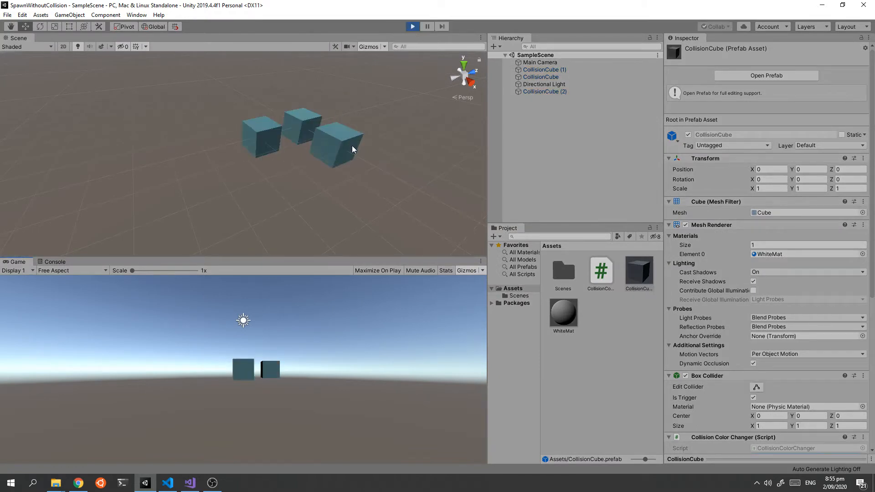
left_click(544, 69)
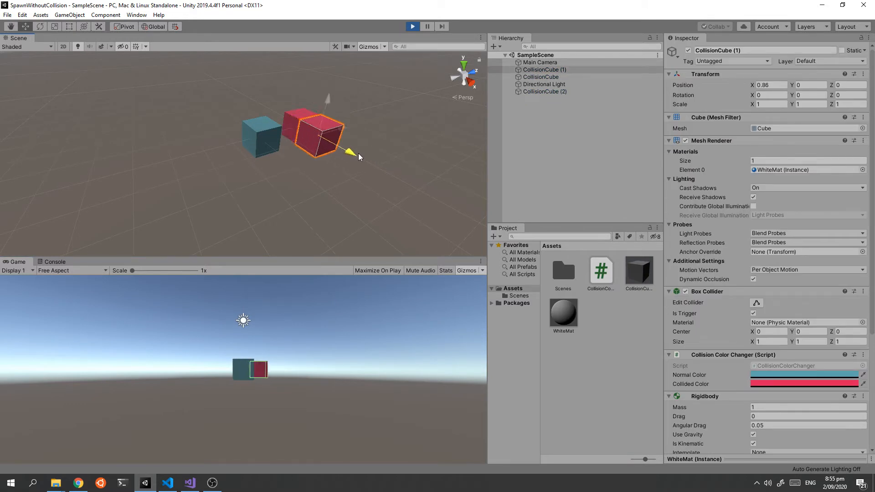
left_click(543, 92)
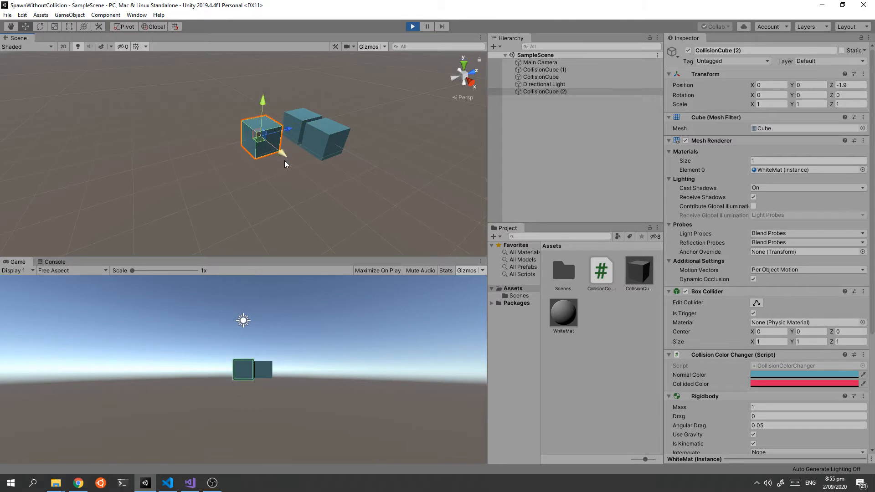
left_click_drag(262, 134, 335, 117)
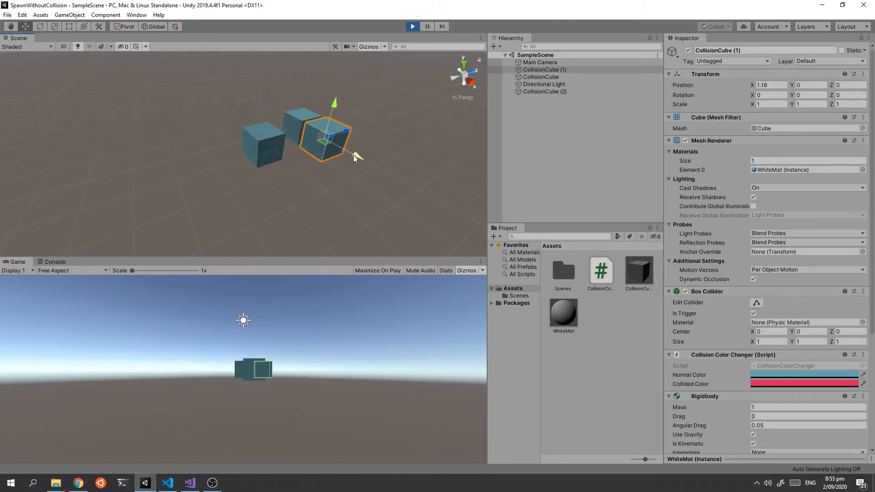
left_click(412, 26)
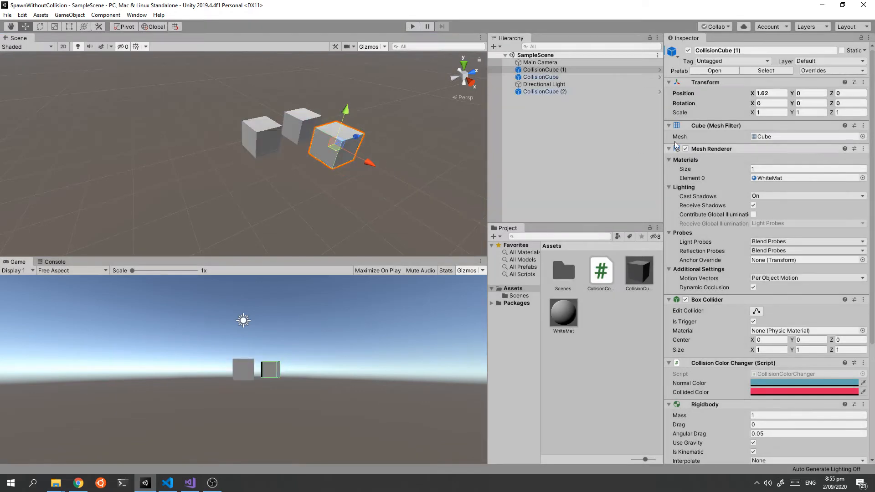
scroll("down", 3)
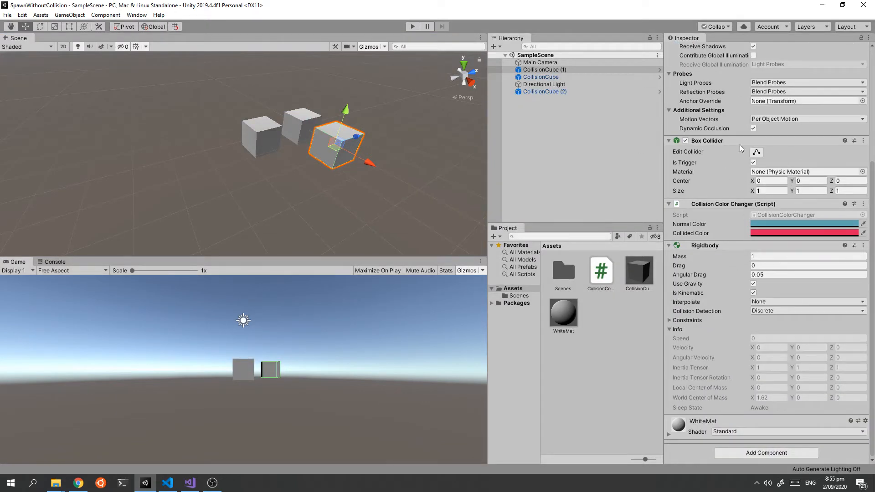
mouse_move(747, 171)
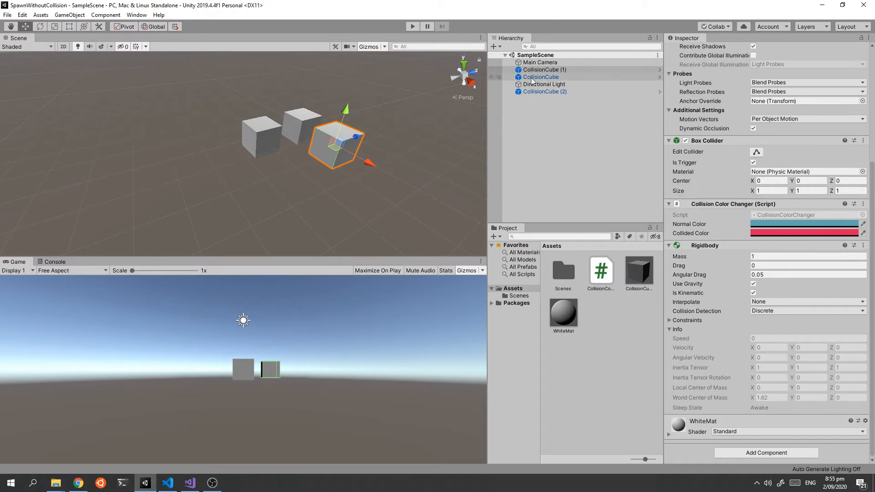
Delete the three cubes from the scene.
left_click(544, 69)
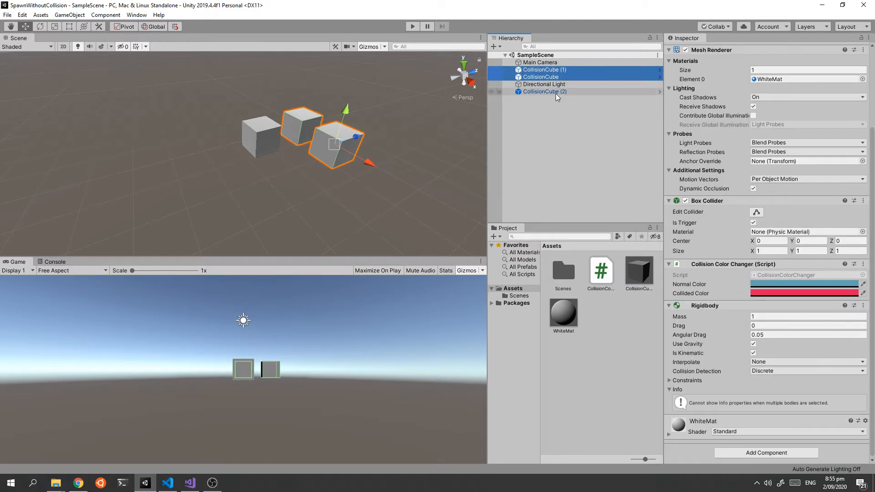
left_click(544, 84)
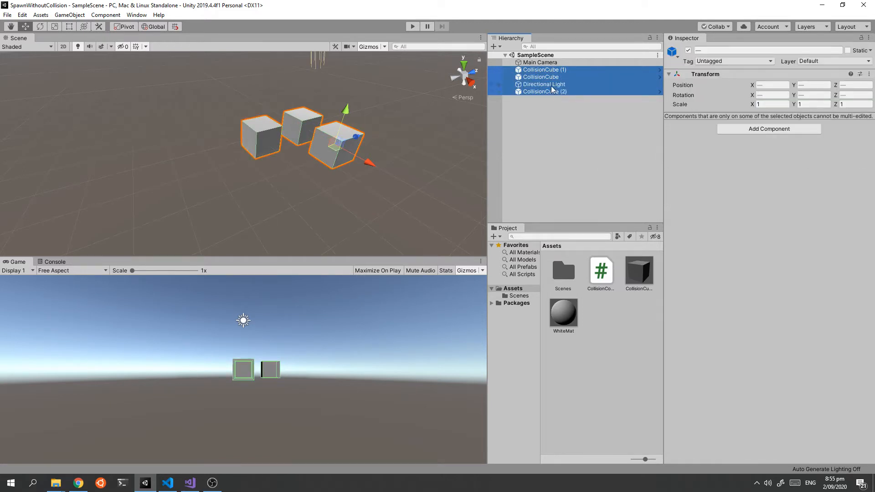
key("Delete")
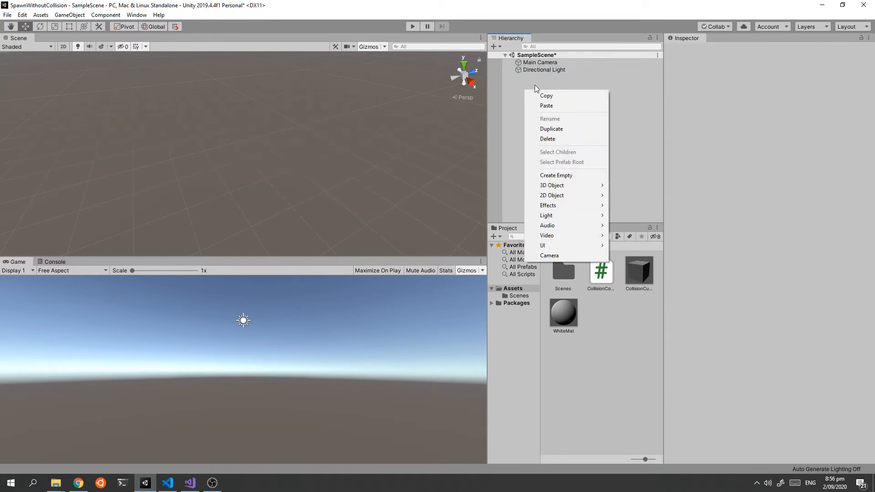
Create an empty object named CubeSpawner at the origin.
left_click(556, 175)
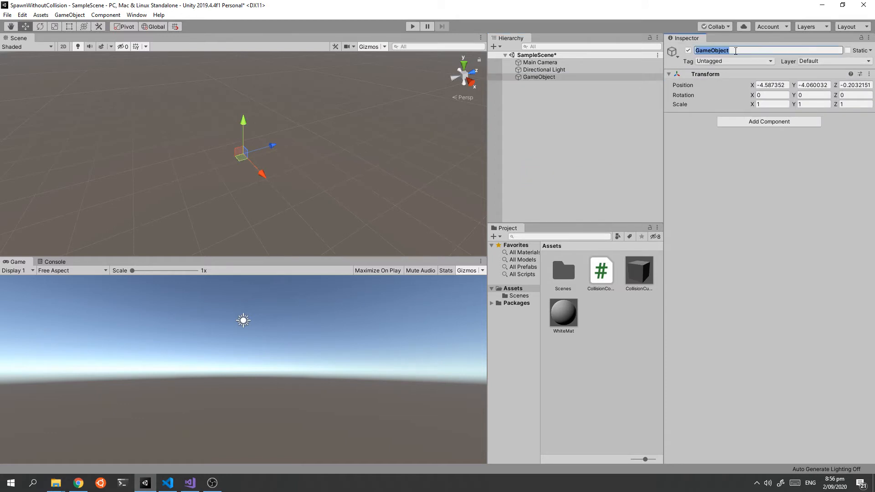
type("CubeSpawner")
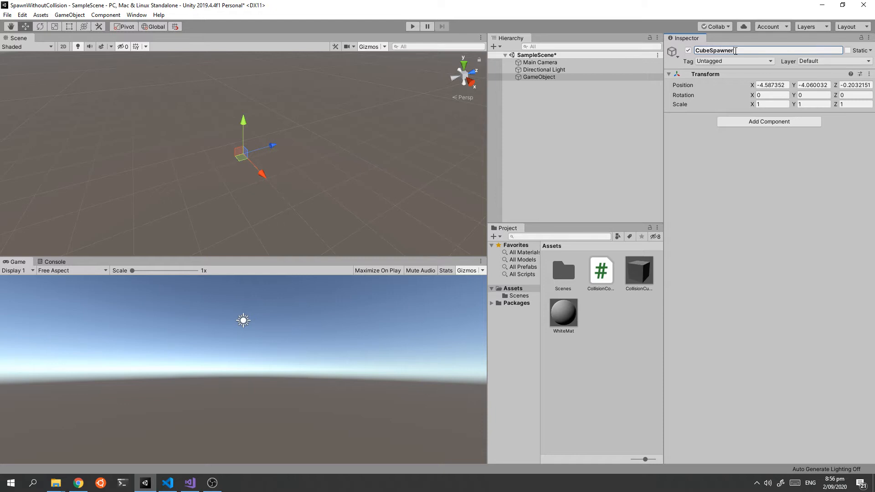
key("Return")
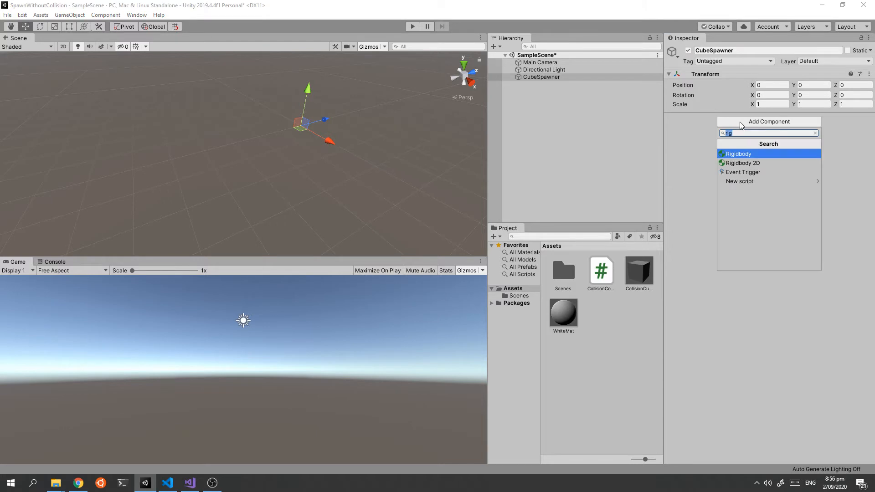
Create and add a new script component named ObjectSpawner to CubeSpawner.
left_click(739, 181)
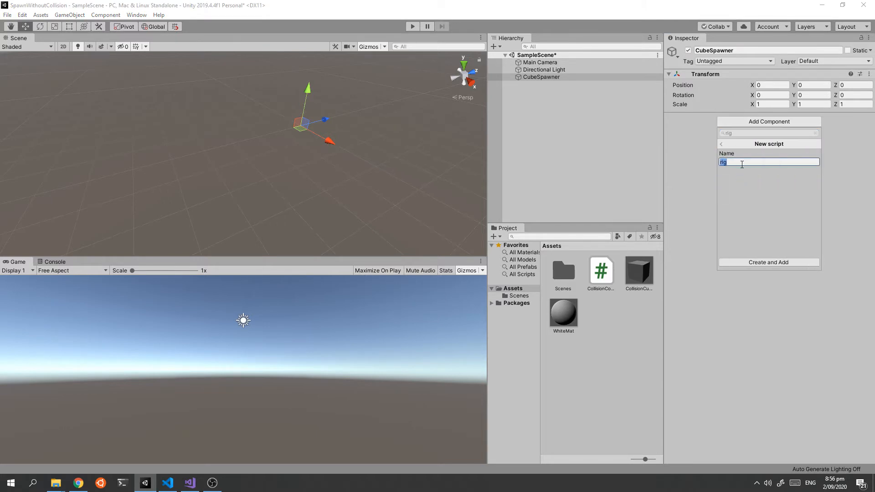
mouse_move(720, 166)
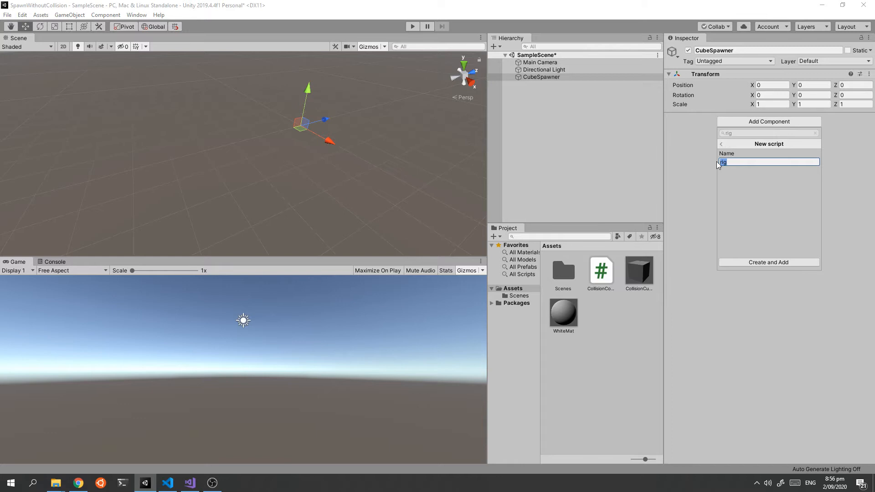
type("ObjectSpa")
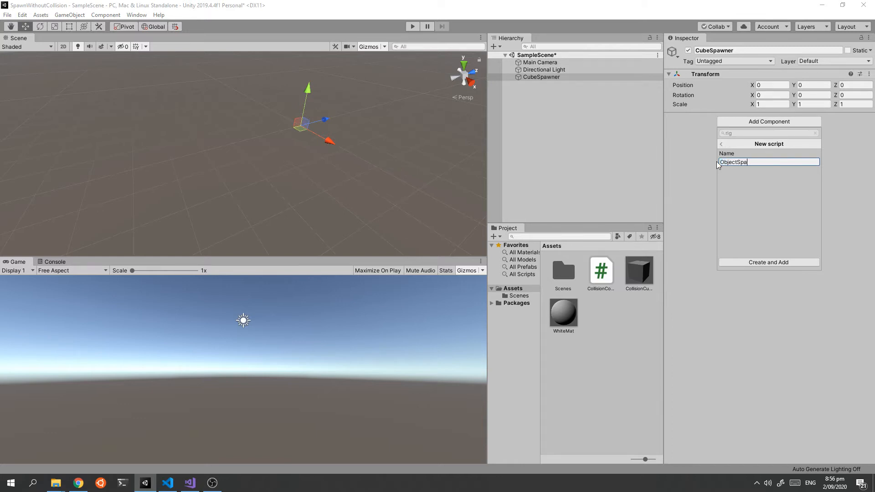
type("wner")
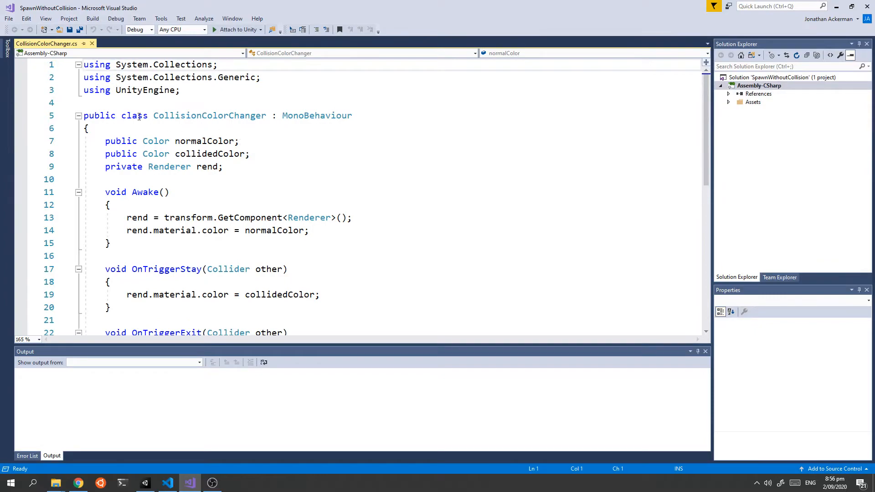
left_click(189, 482)
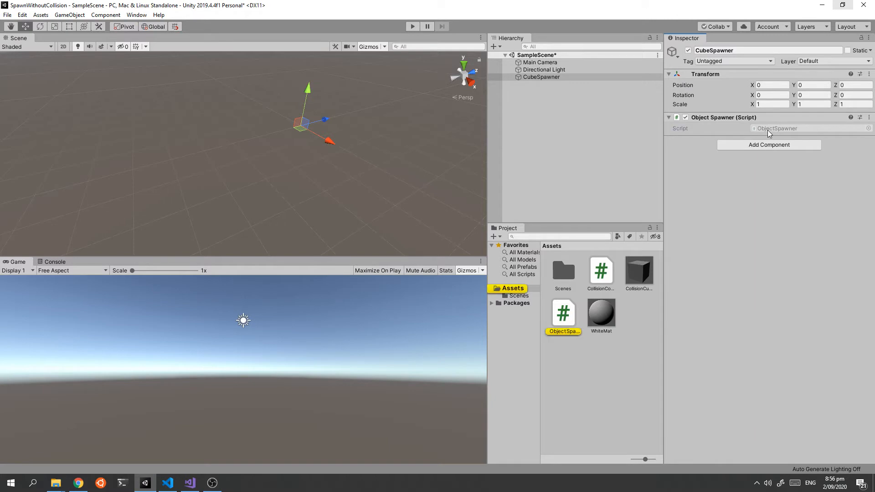
Replace the ObjectSpawner template with prefabToSpawn, objectCount 50, spawnRadius 5 fields and a random Instantiate loop in Start.
left_click(190, 482)
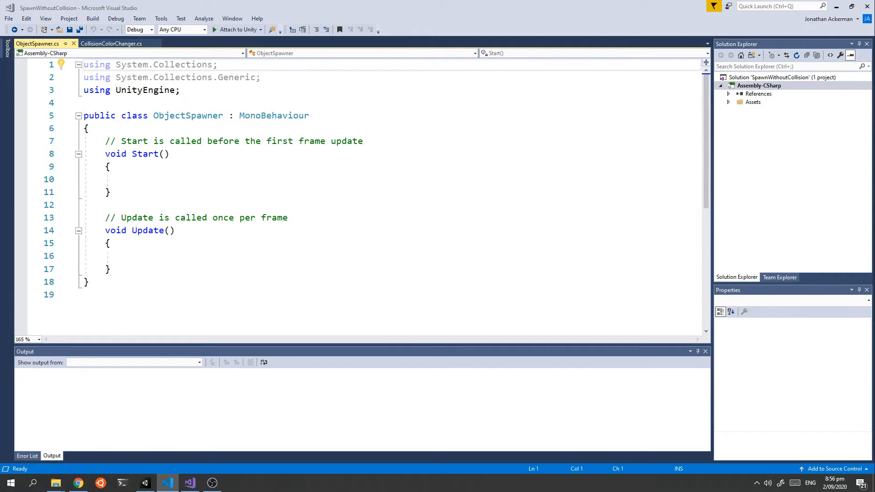
key("ctrl+a")
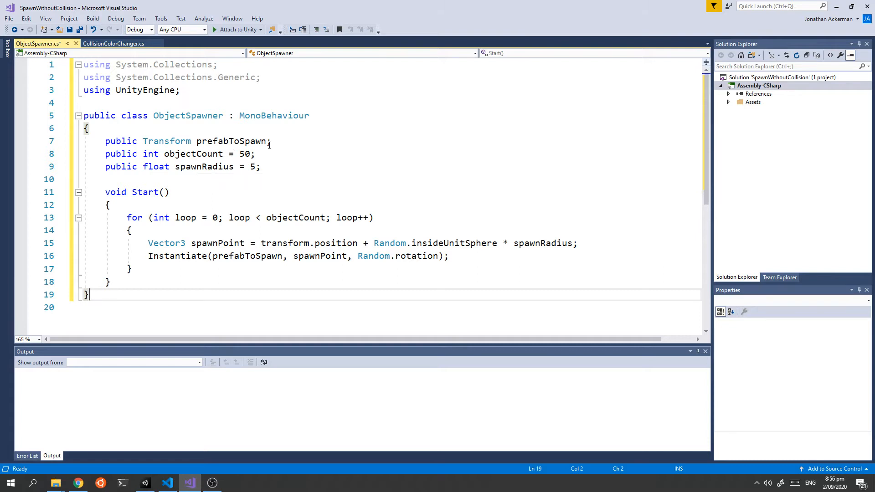
double_click(233, 141)
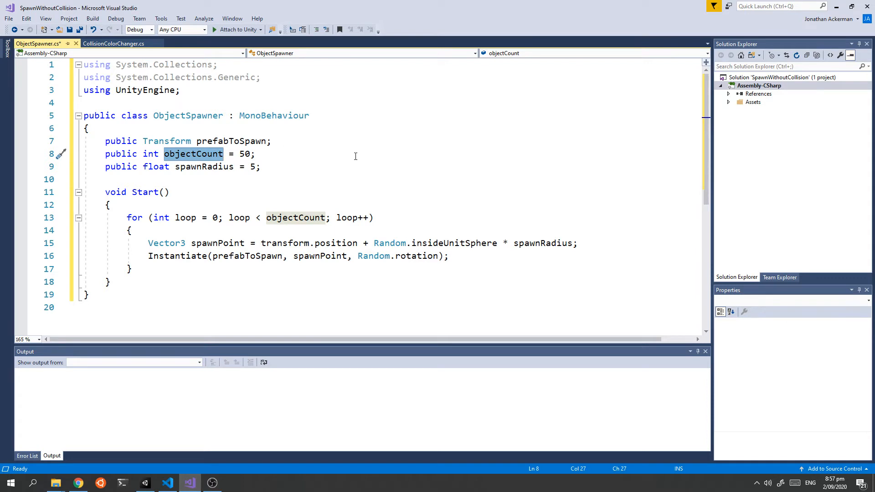
left_click(206, 166)
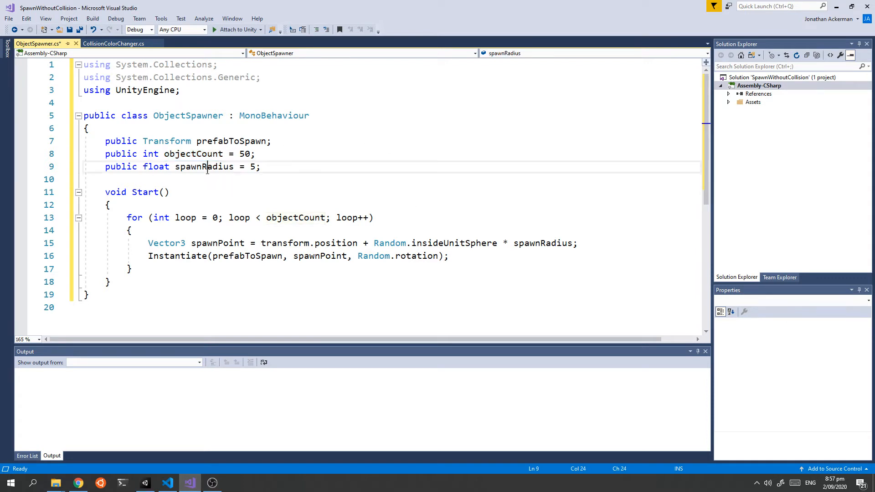
double_click(203, 167)
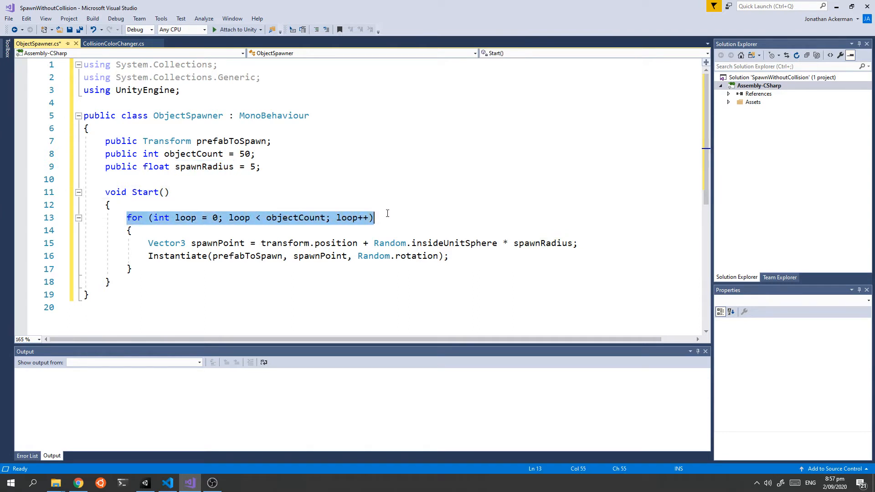
mouse_move(193, 153)
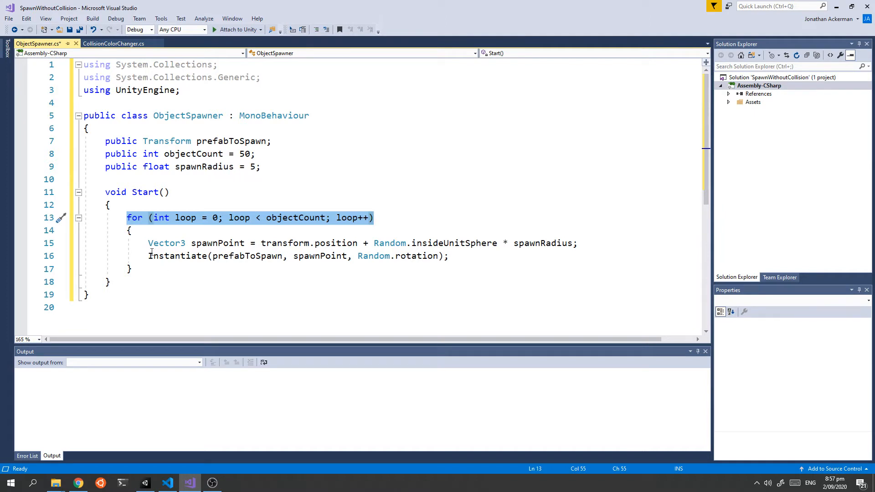
double_click(217, 242)
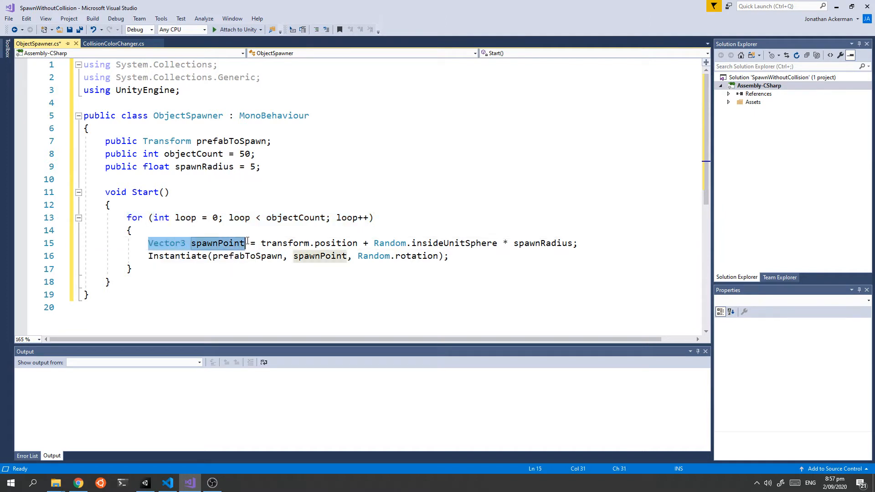
left_click(228, 242)
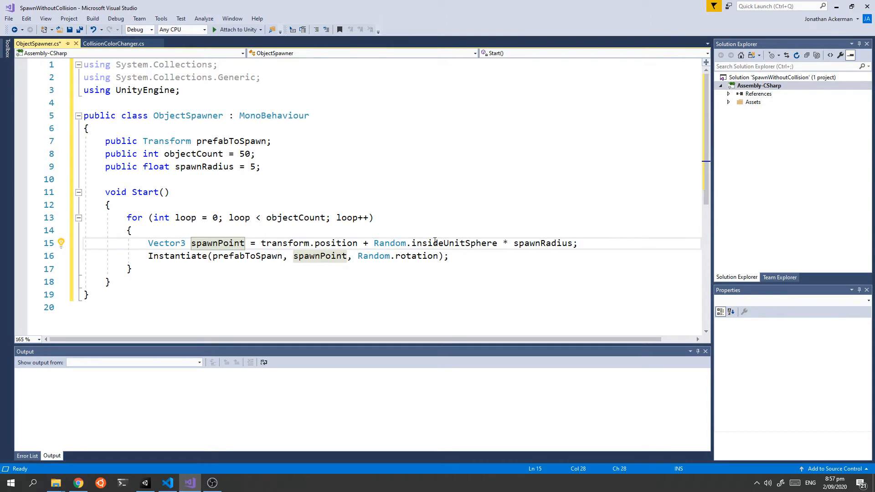
double_click(389, 243)
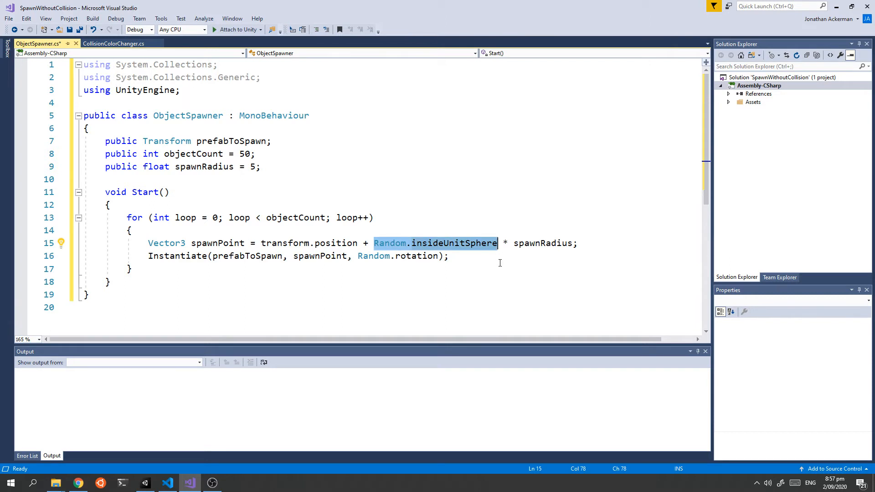
mouse_move(506, 252)
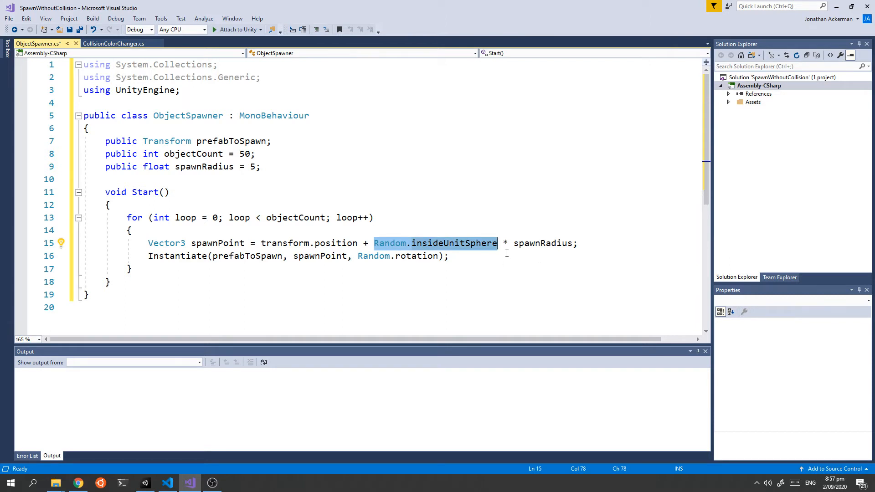
mouse_move(448, 222)
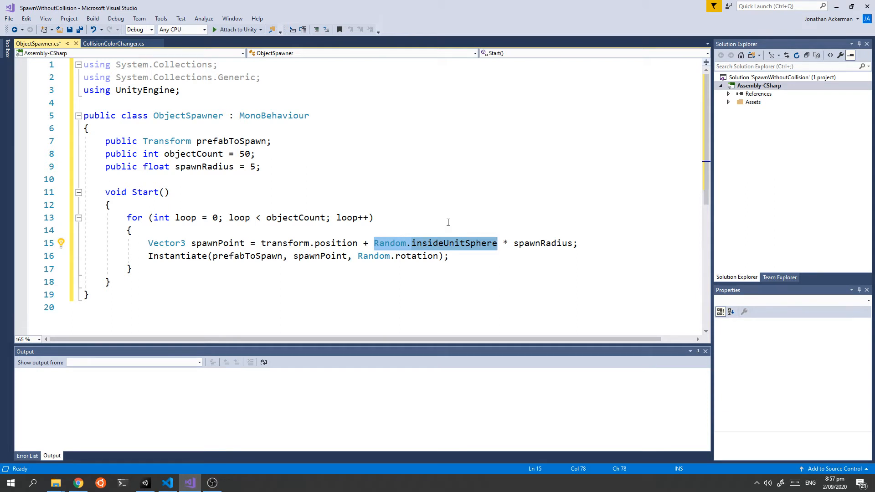
mouse_move(545, 243)
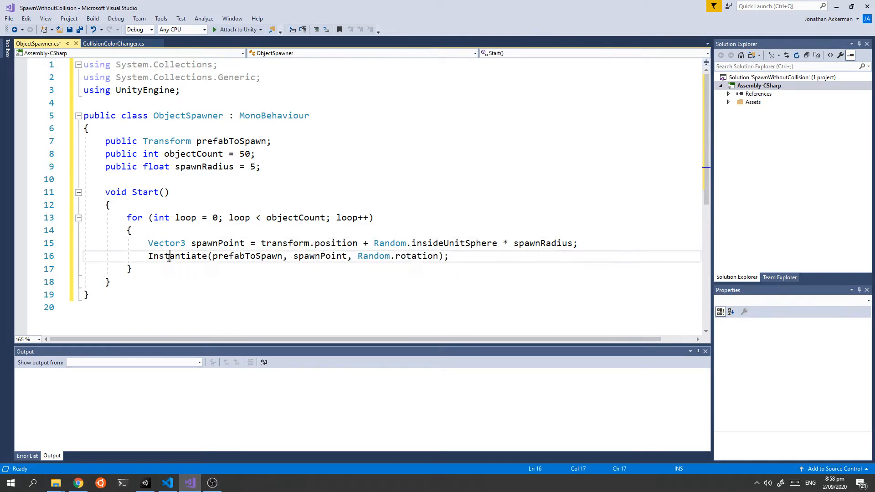
double_click(247, 255)
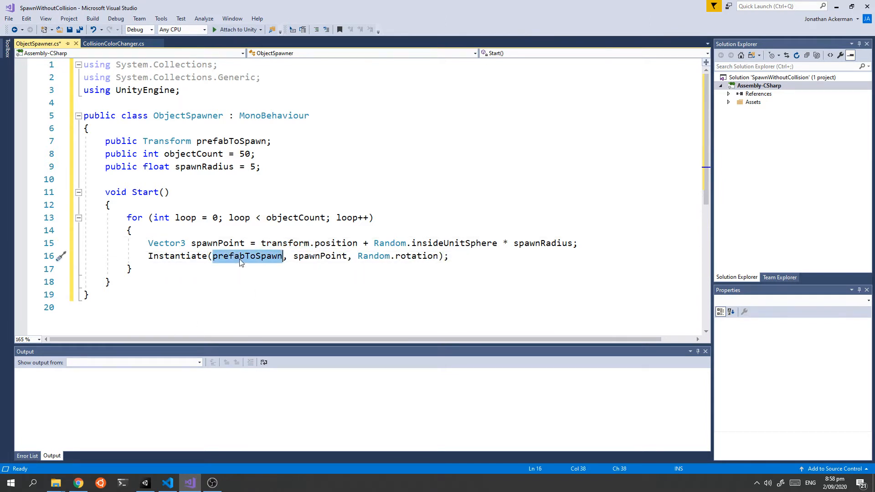
left_click(310, 256)
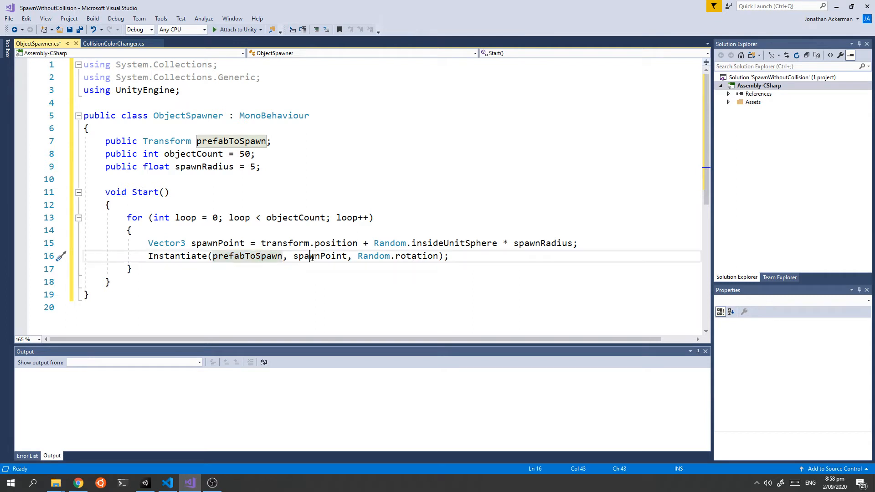
double_click(374, 256)
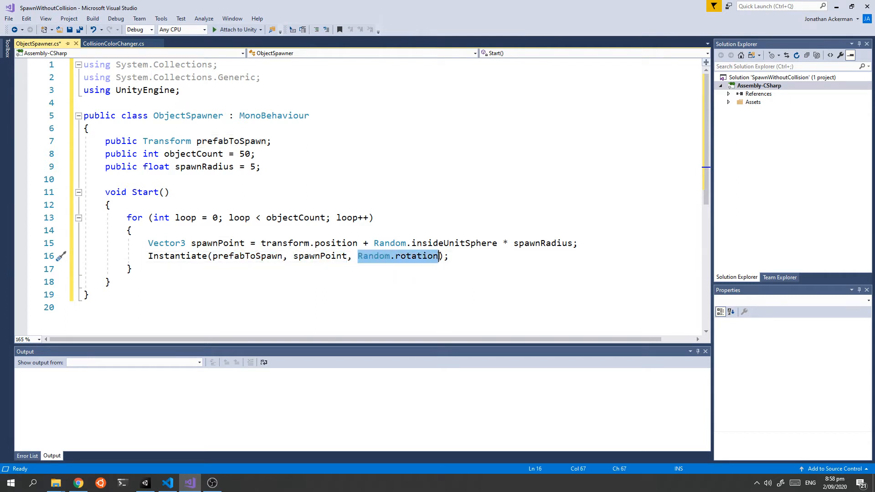
left_click(335, 154)
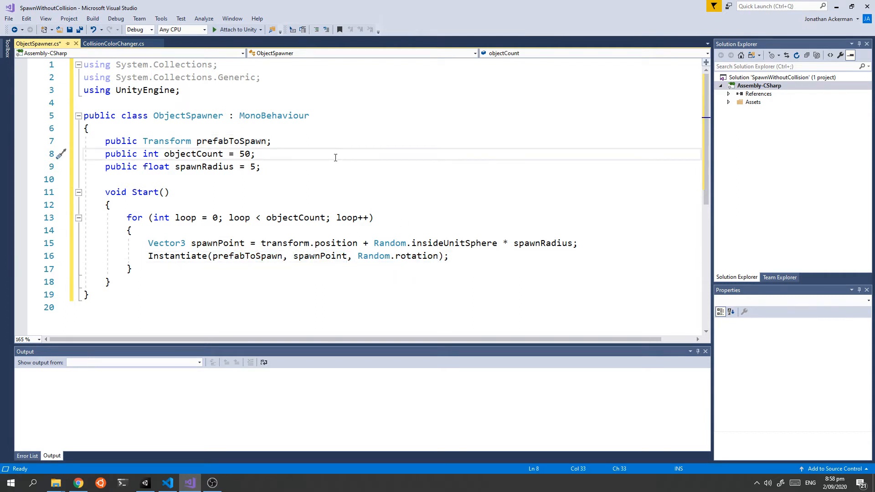
key("ctrl+s")
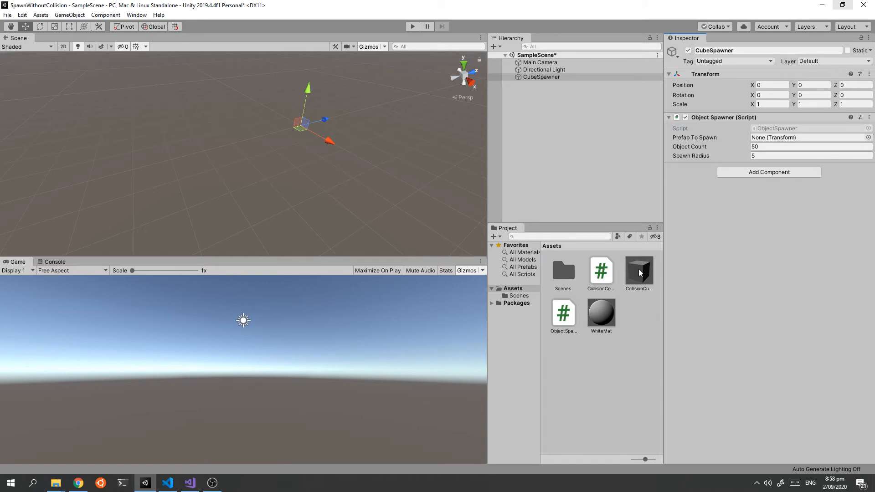
Assign the CollisionCube prefab to CubeSpawner's Prefab To Spawn slot.
left_click(638, 270)
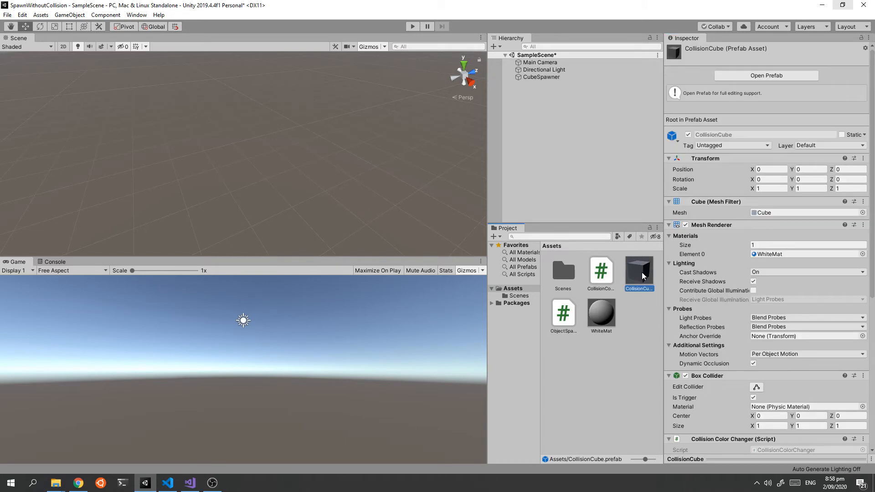
left_click(540, 76)
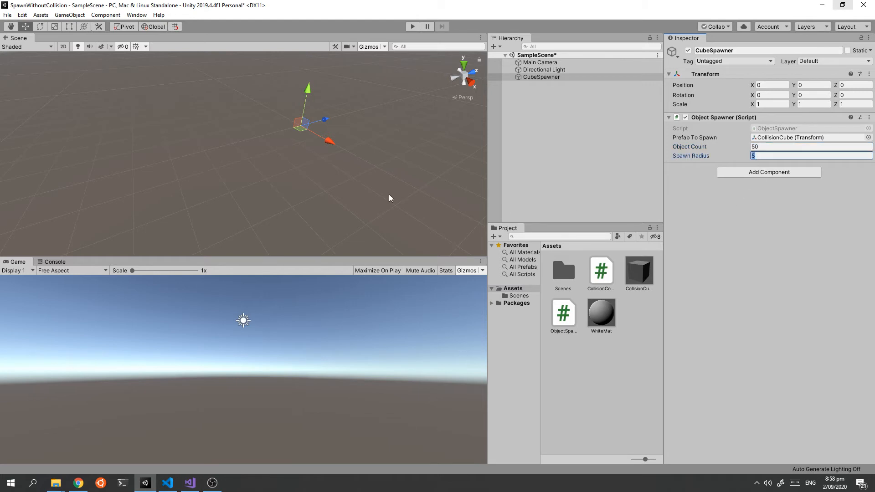
mouse_move(412, 26)
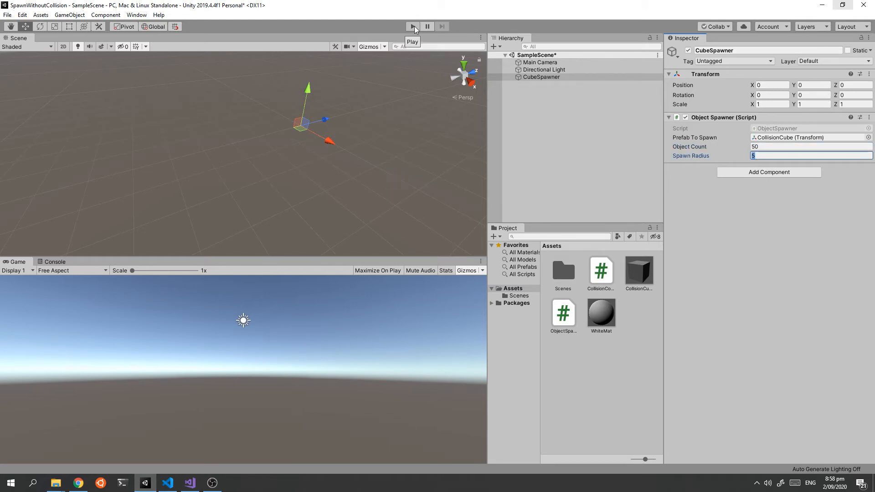
left_click(412, 26)
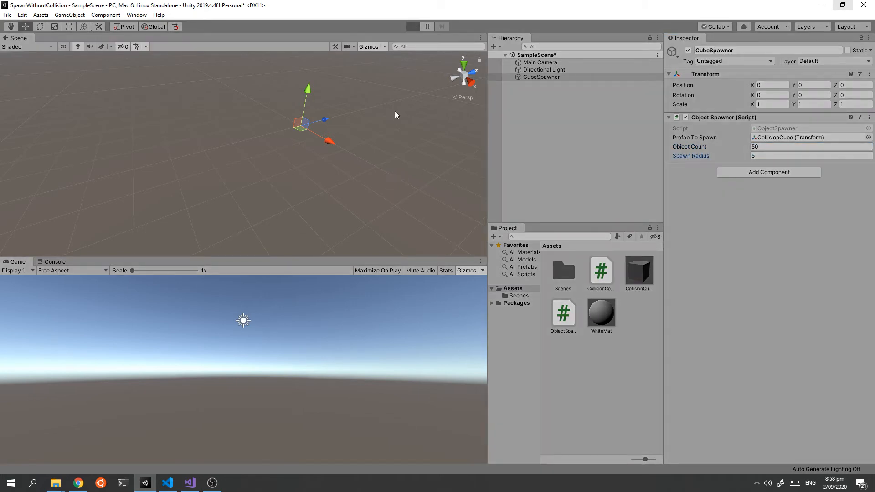
left_click(413, 26)
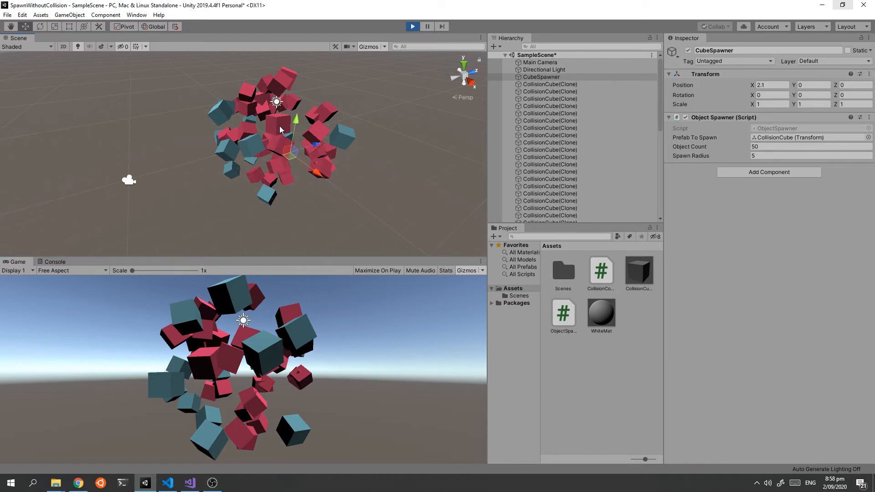
left_click(313, 144)
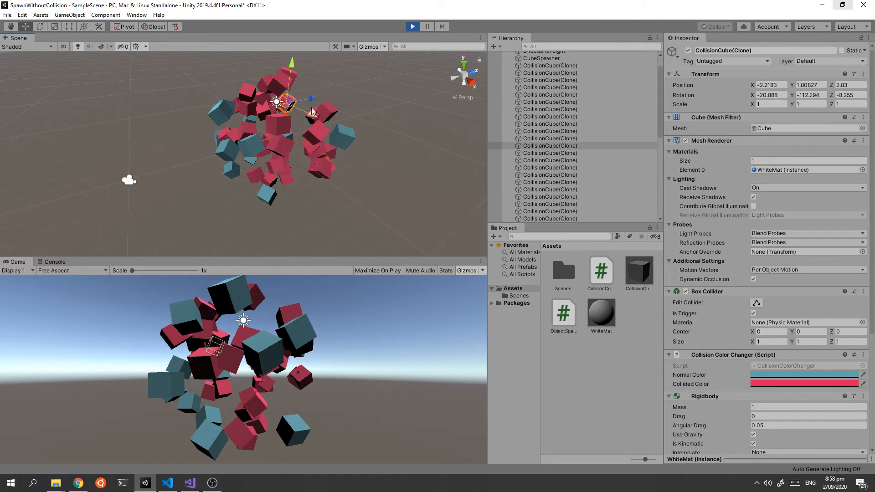
left_click(332, 148)
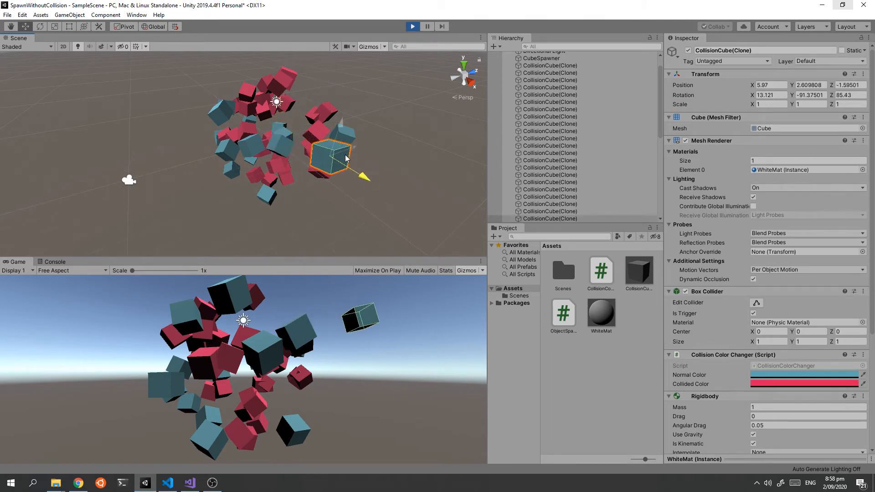
left_click_drag(335, 150, 285, 129)
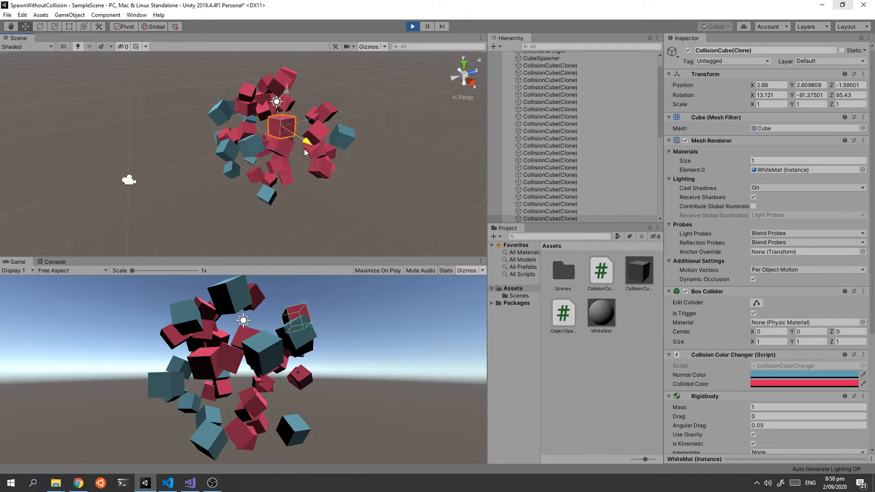
left_click(427, 27)
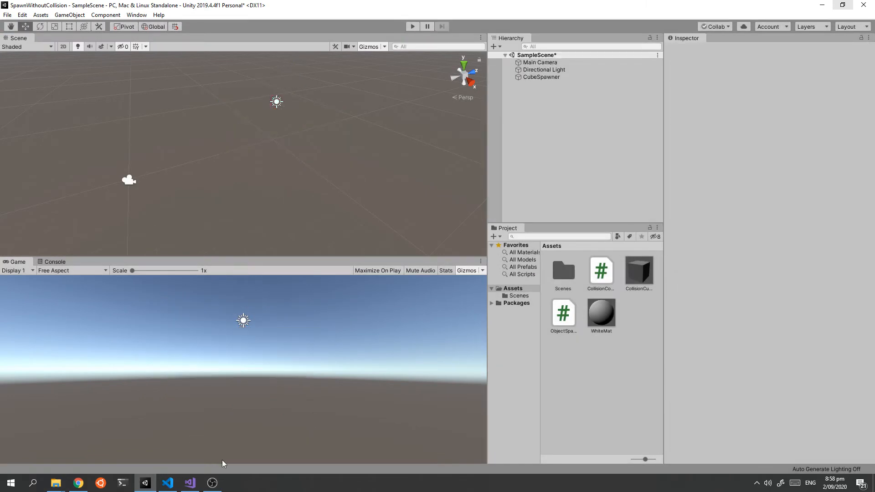
left_click(78, 483)
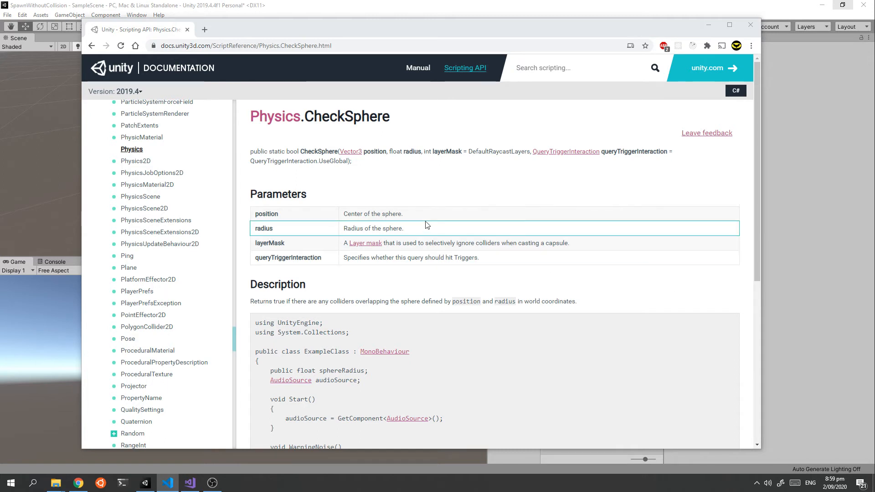
mouse_move(336, 174)
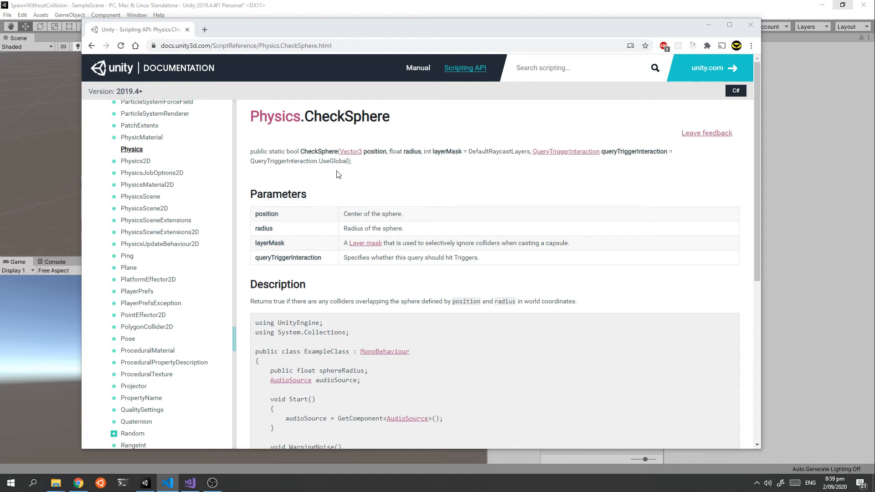
double_click(375, 151)
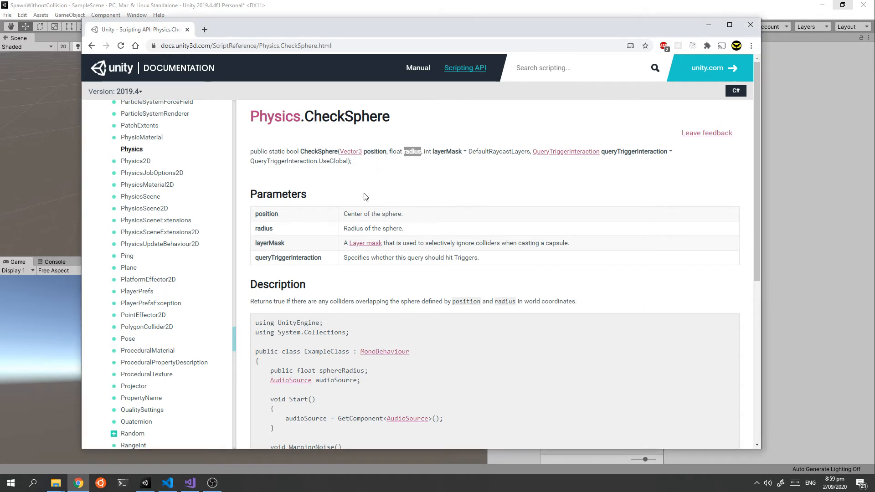
mouse_move(387, 182)
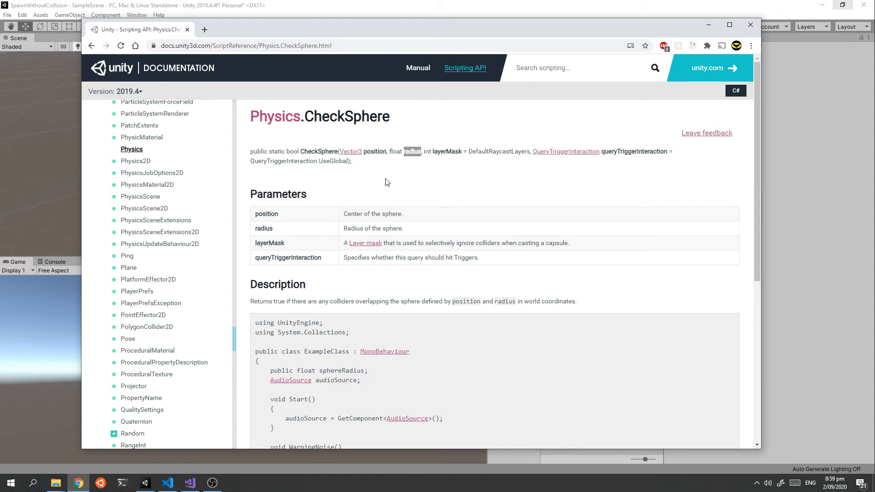
mouse_move(333, 36)
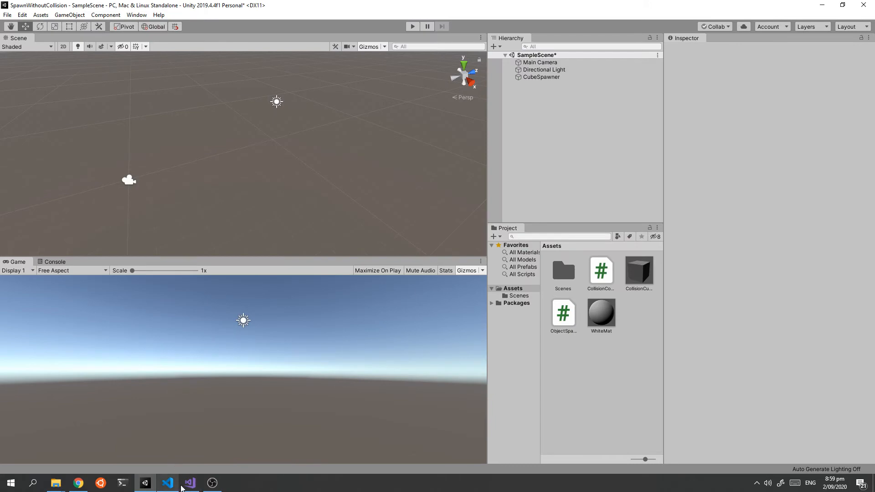
Declare a public float spawnCollisionCheckRadius field below spawnRadius in ObjectSpawner.
left_click(189, 482)
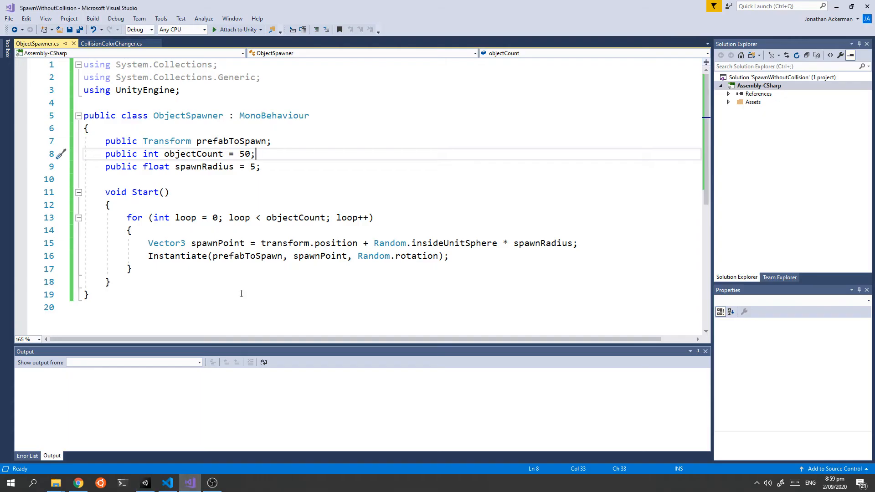
left_click(261, 166)
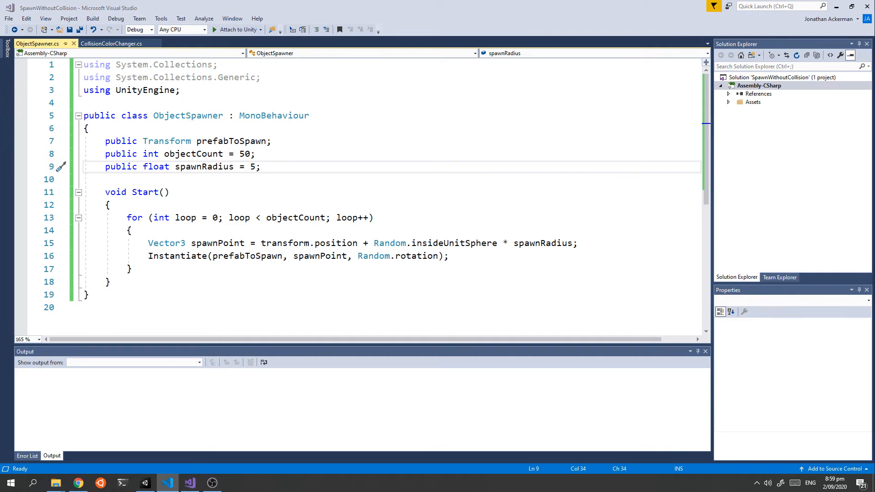
key("Return")
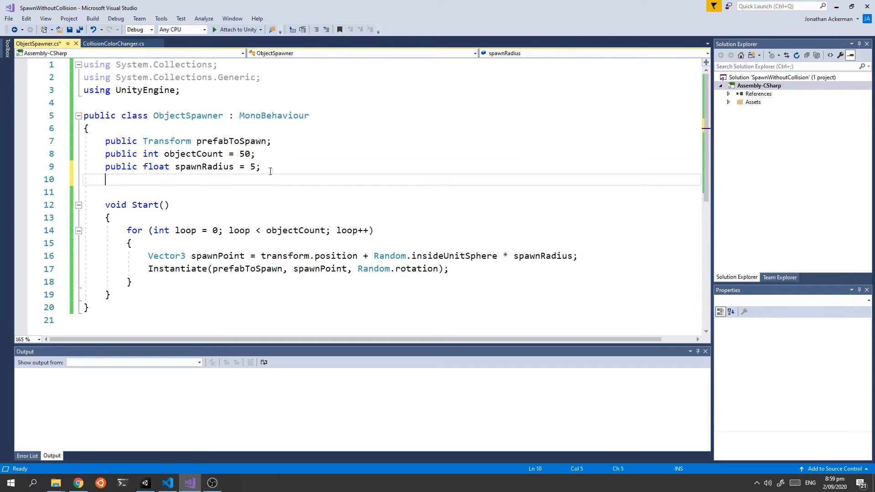
type("public float spawnCollisionCheckRadius;")
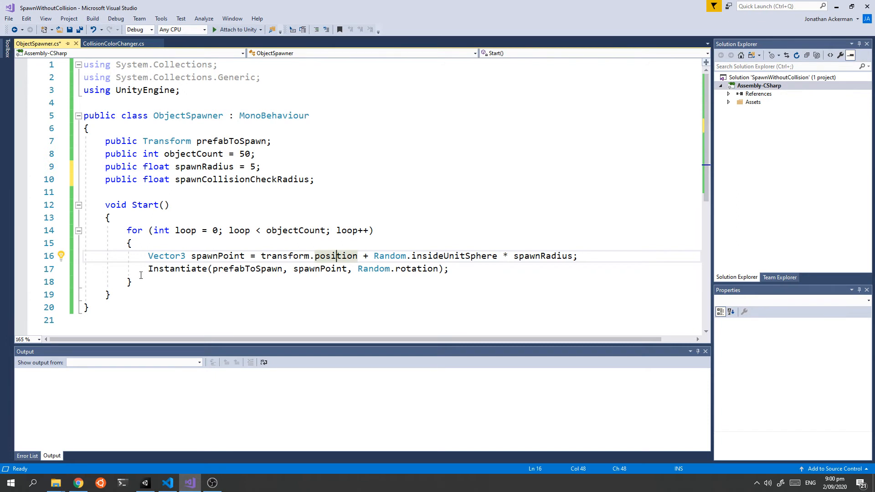
double_click(217, 255)
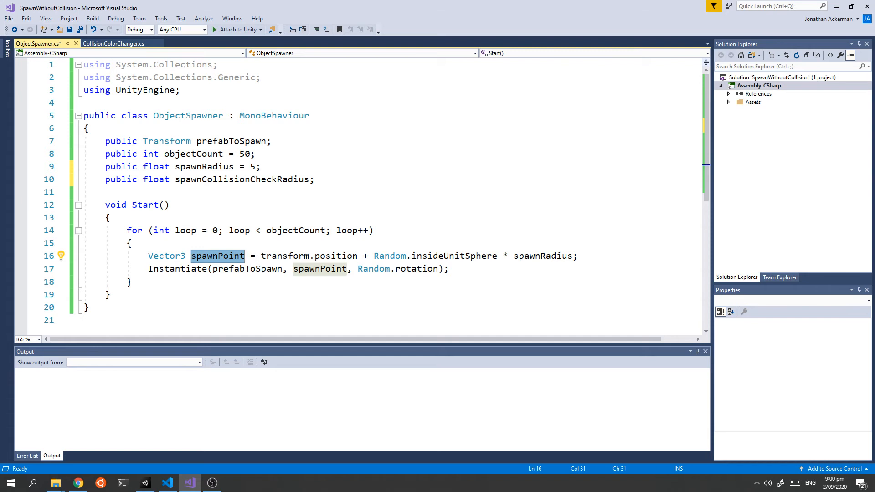
Write if (!Physics.CheckSphere(spawnPoint, spawnCollisionCheckRadius)) above Instantiate.
key("Return")
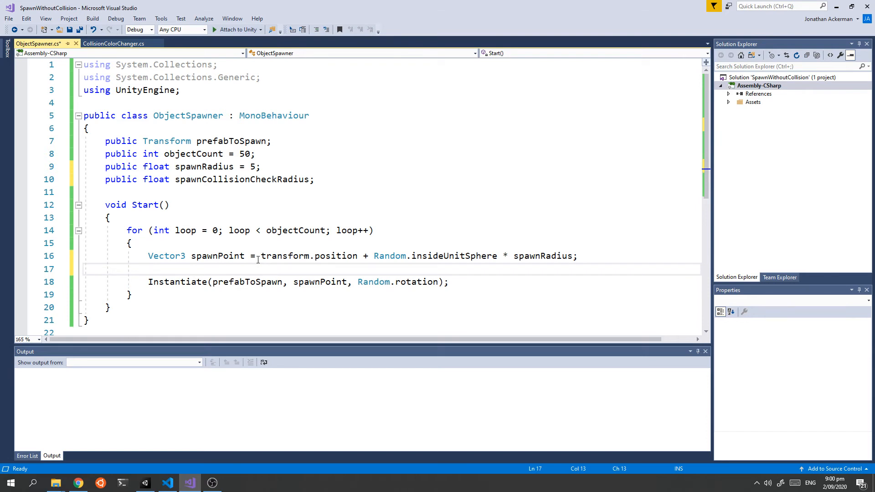
type("if (!")
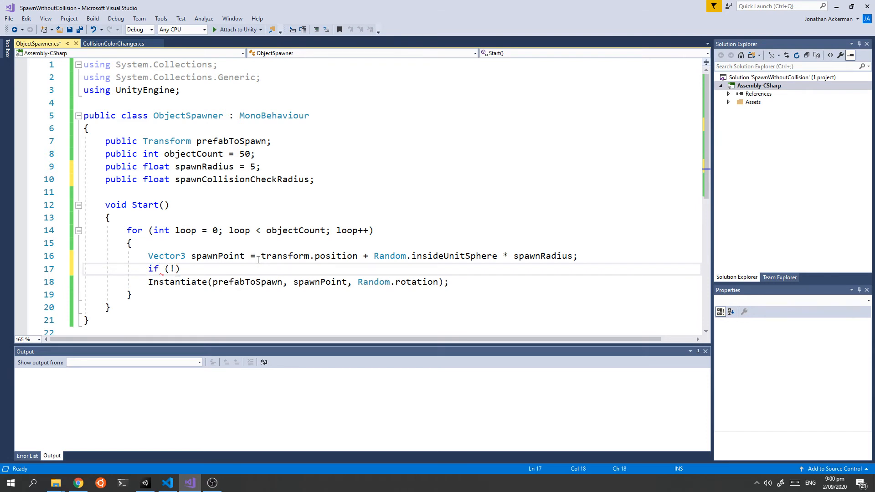
type("Physics.ch")
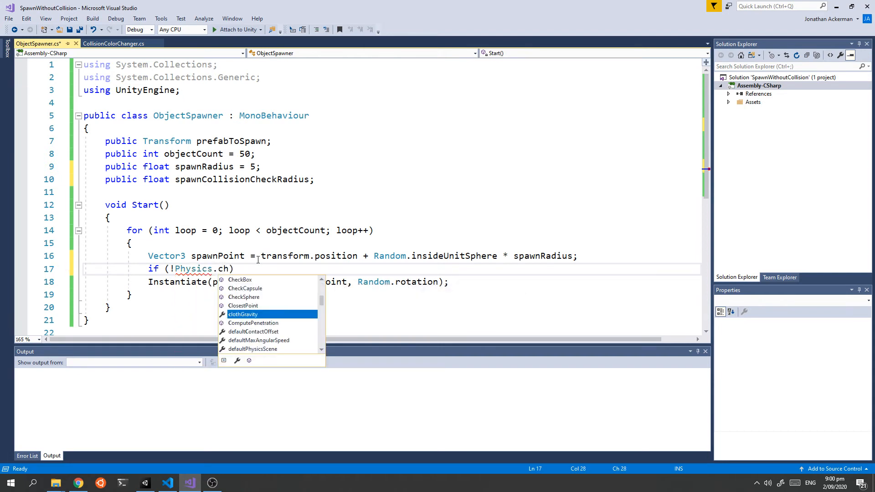
type("eckSphere(")
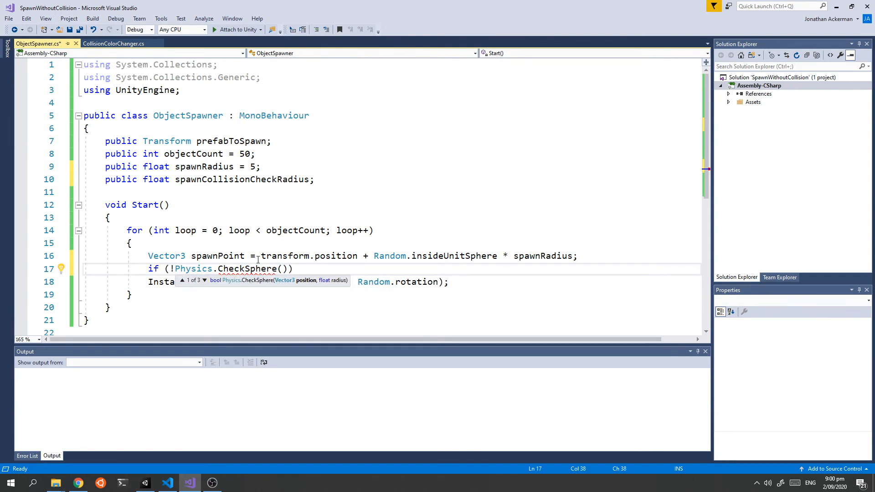
type("spawnPoint")
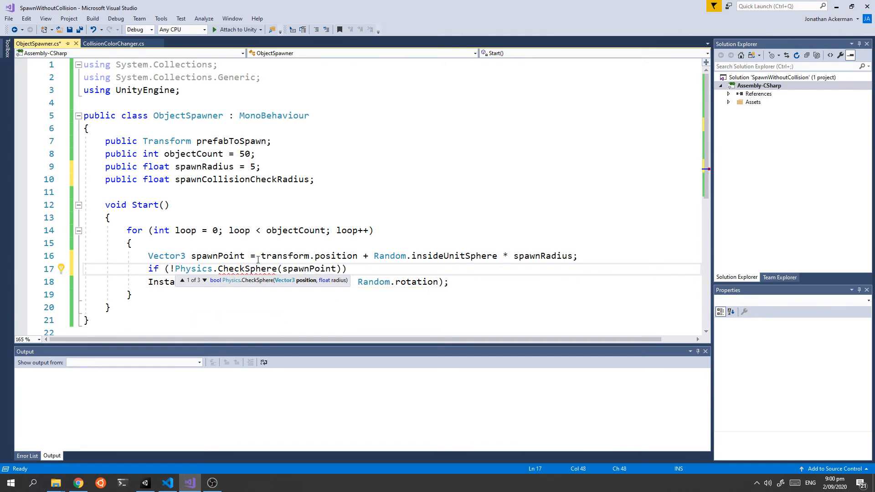
type(",")
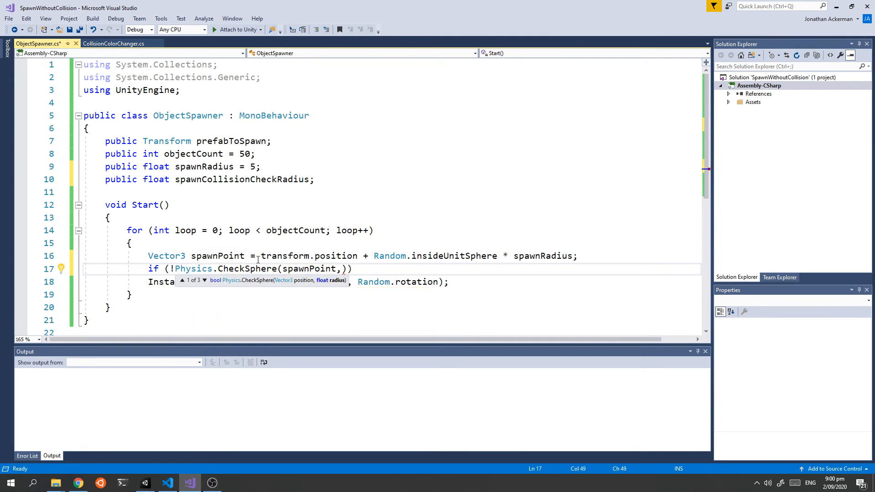
double_click(242, 179)
type(" spawnCollisionCheckRadius")
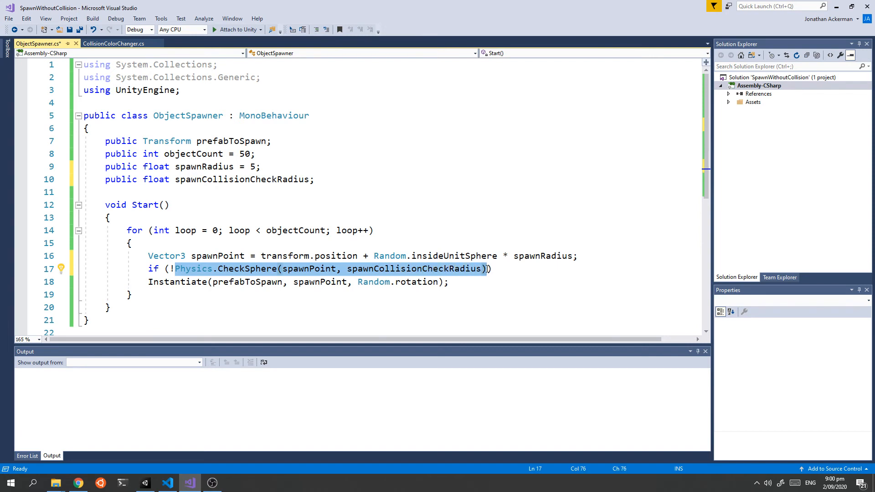
Wrap Instantiate in the if block and save the script.
left_click(161, 282)
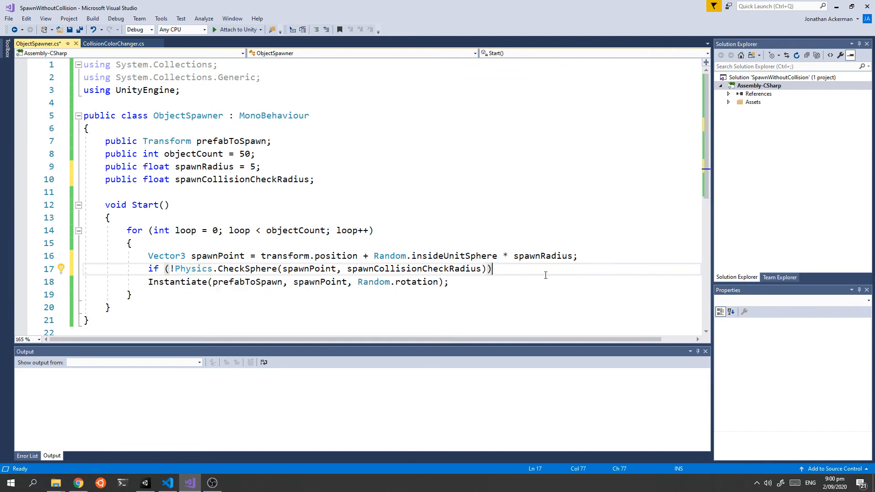
key("enter")
type("}")
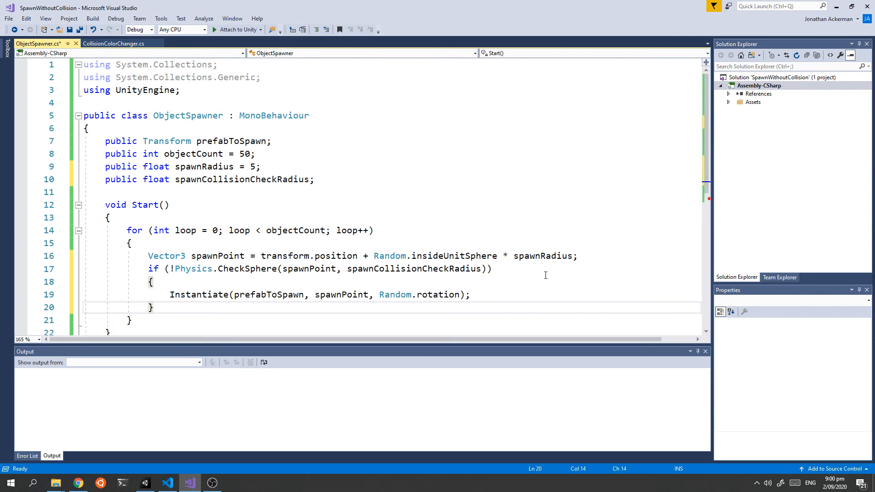
key("ctrl+s")
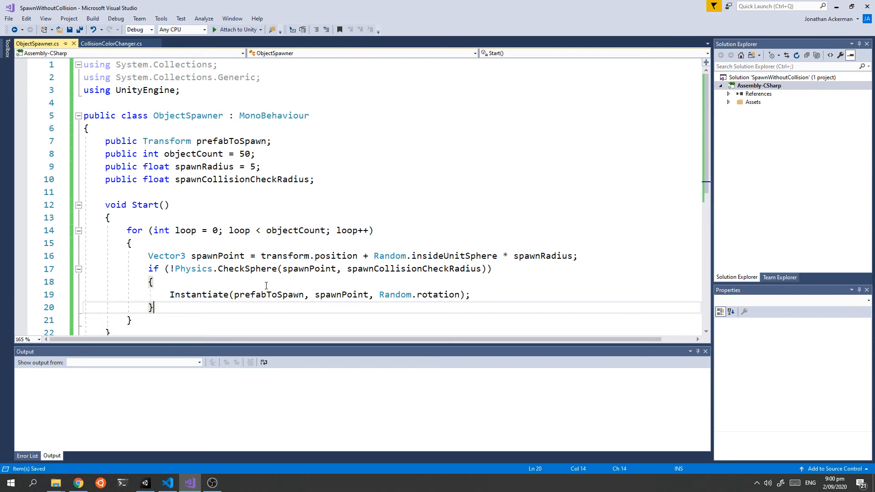
mouse_move(295, 230)
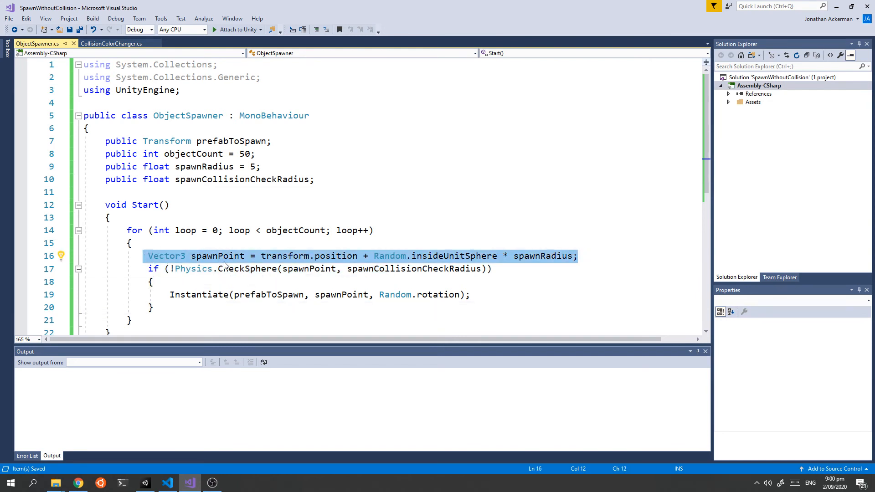
mouse_move(246, 269)
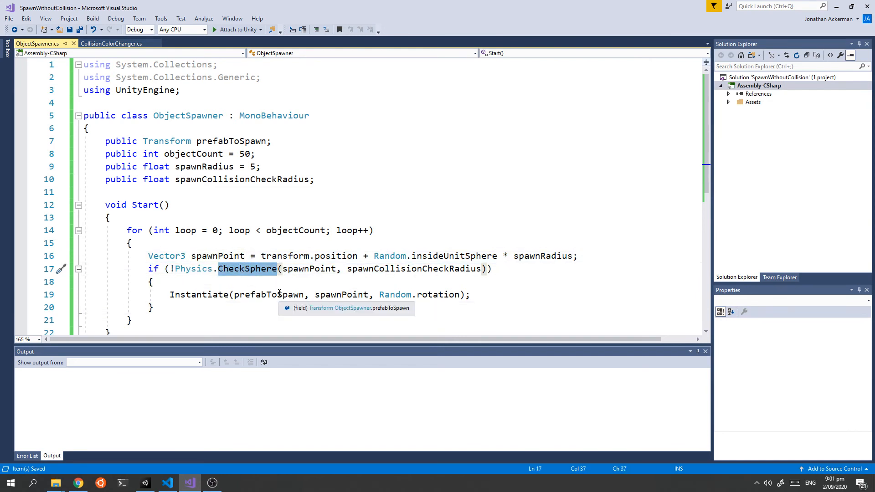
mouse_move(393, 269)
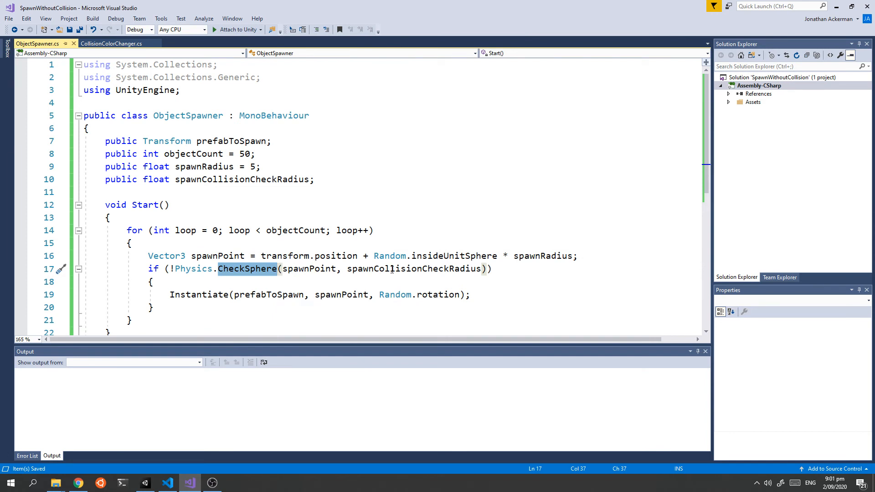
mouse_move(159, 263)
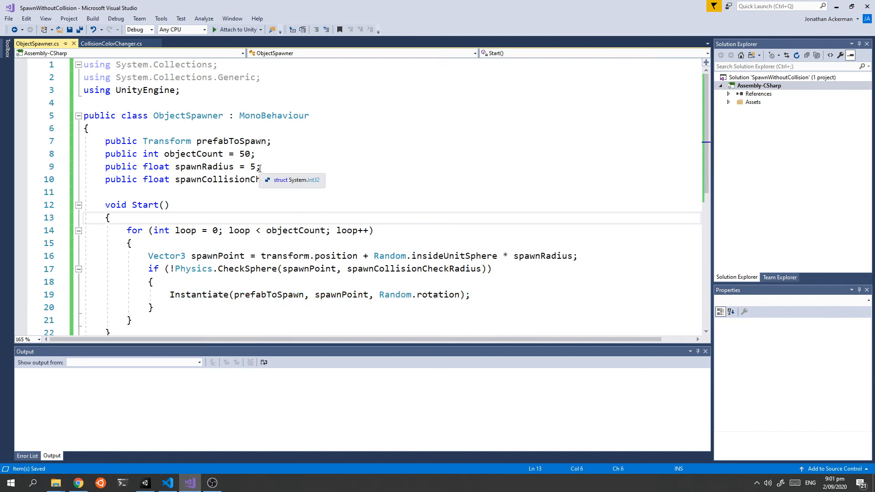
Set CubeSpawner's Spawn Collision Check Radius to 1 and play to see non-overlapping blue cubes.
left_click(144, 482)
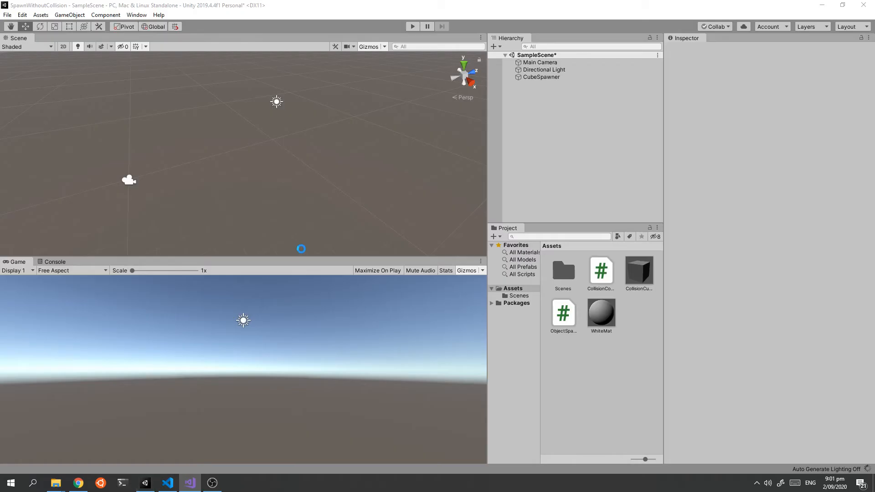
left_click(540, 77)
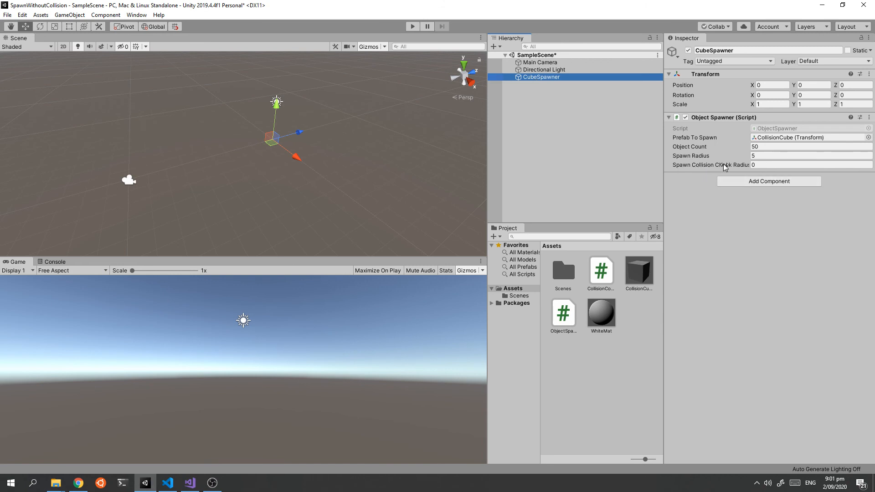
mouse_move(626, 294)
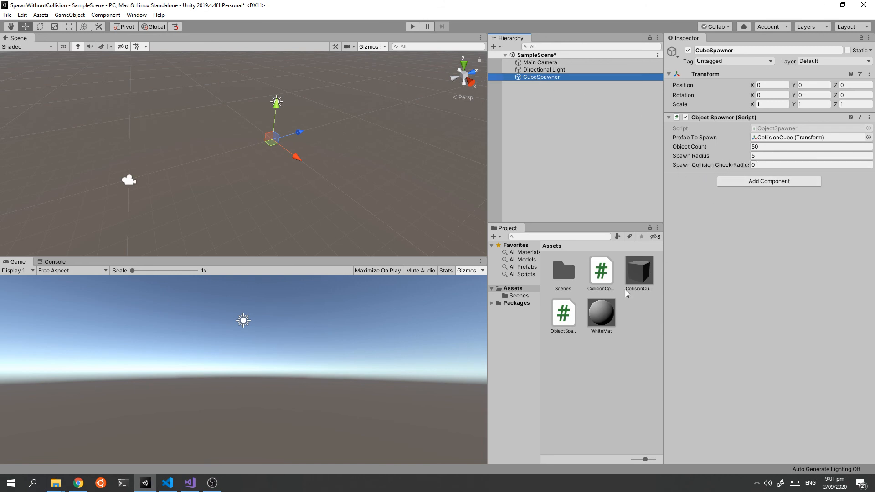
mouse_move(631, 279)
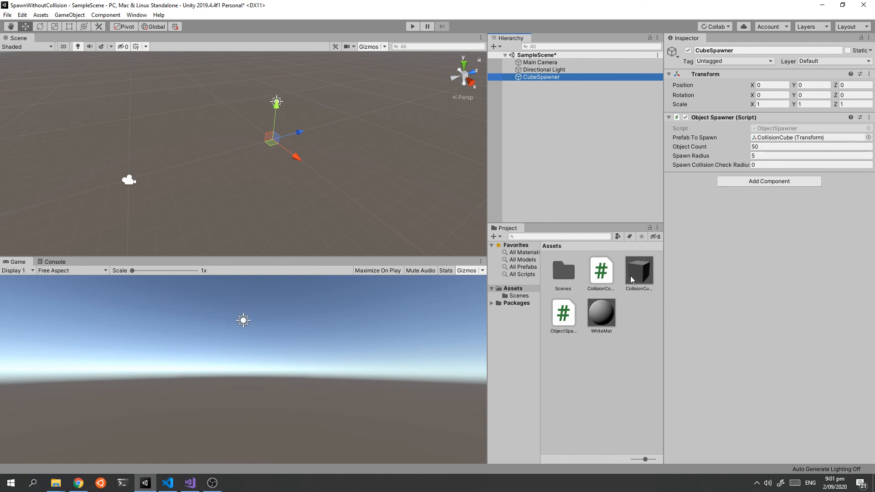
left_click(809, 164)
type("1")
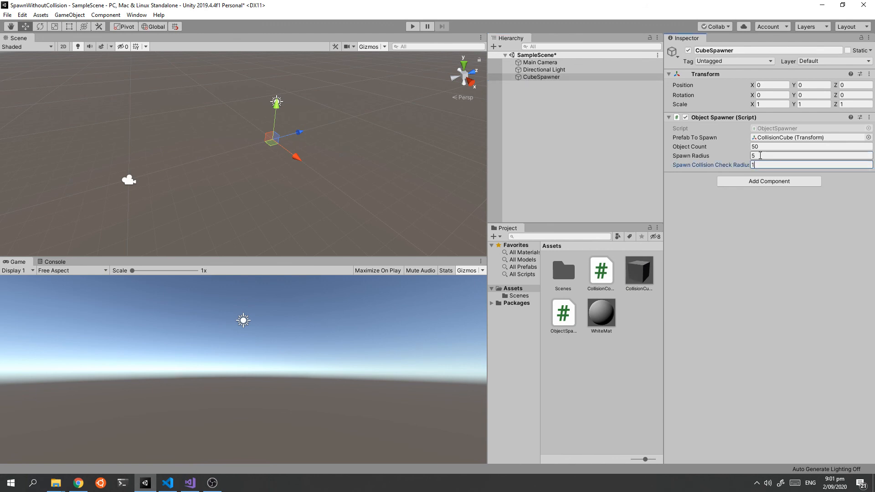
left_click(809, 155)
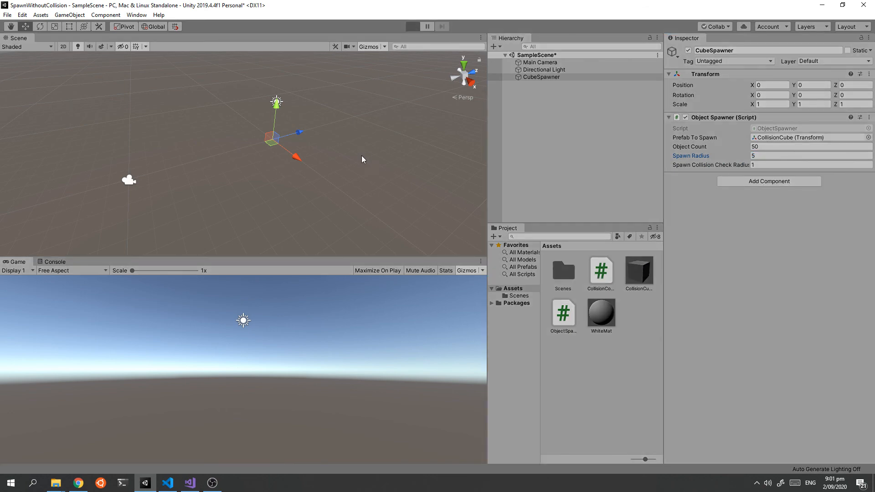
left_click(412, 26)
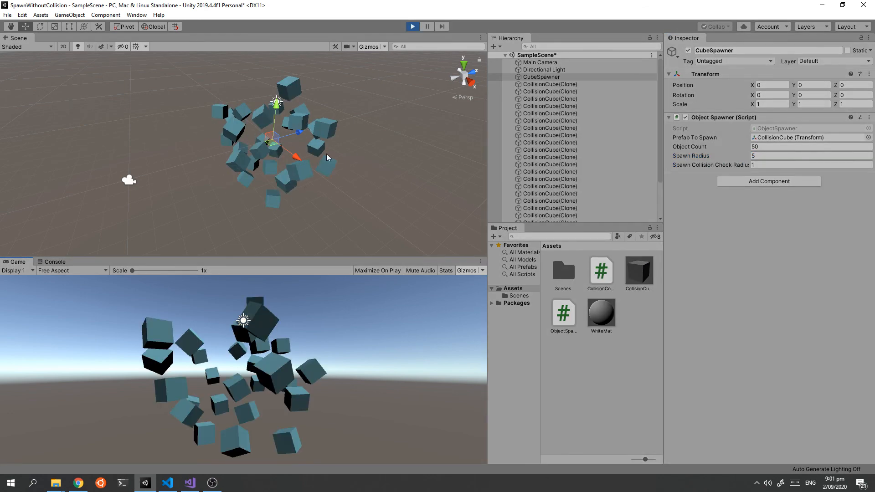
left_click(300, 169)
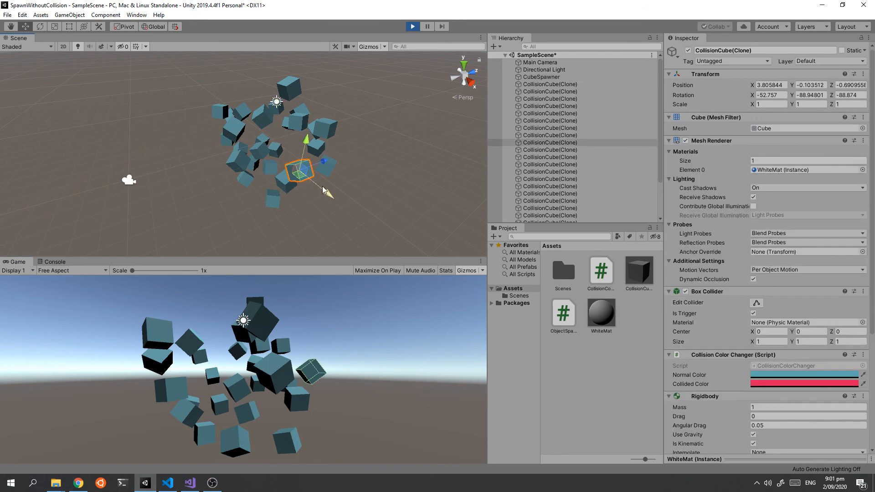